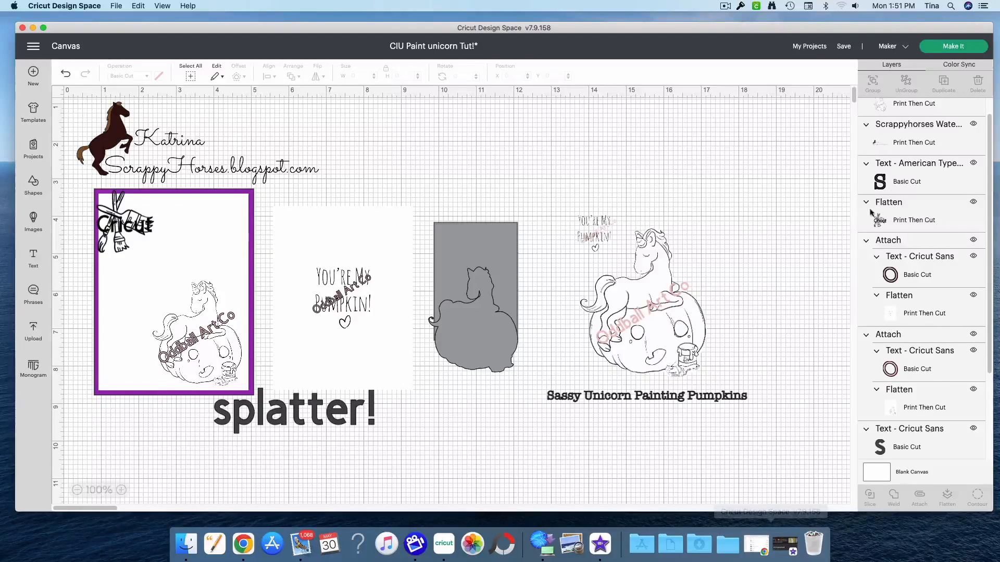
mouse_move(660, 403)
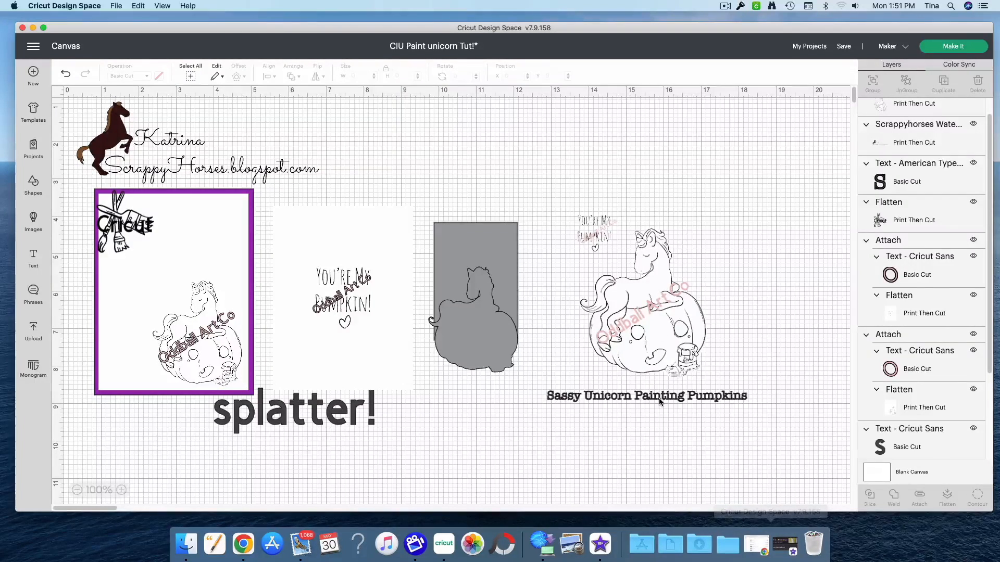
Move the title lower and resize the unicorn image to 3.626 × 4.556 in.
left_click(646, 395)
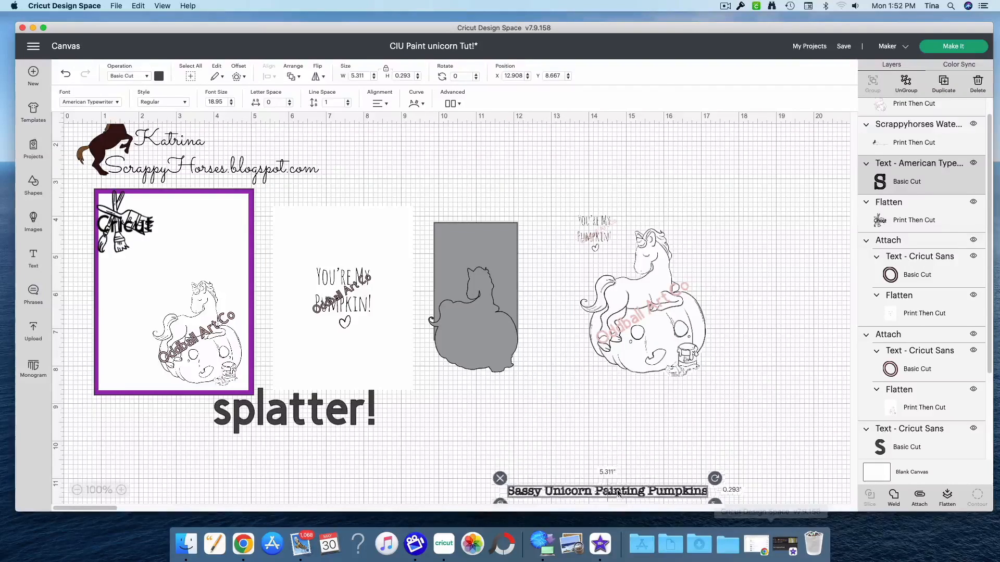
left_click(641, 287)
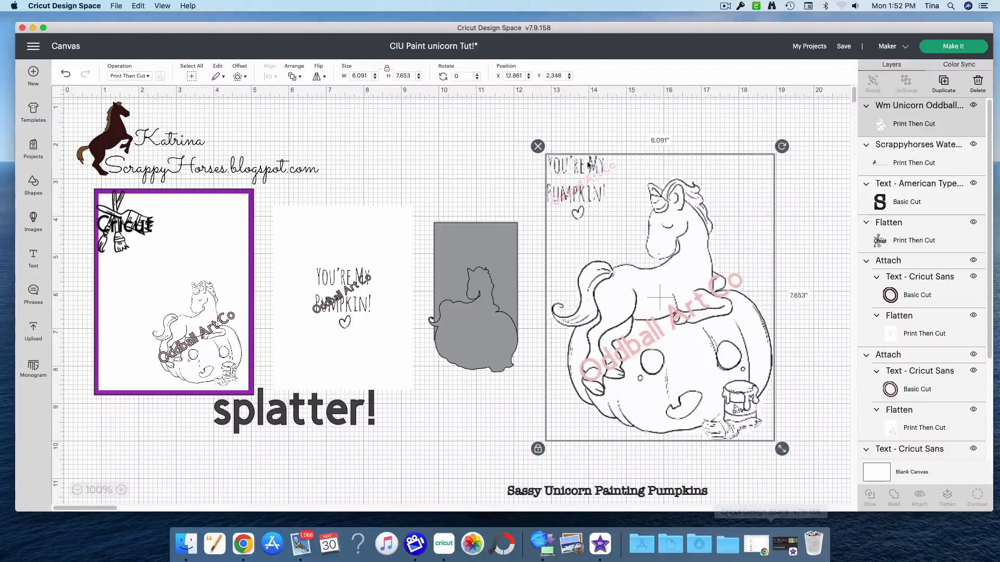
mouse_move(685, 291)
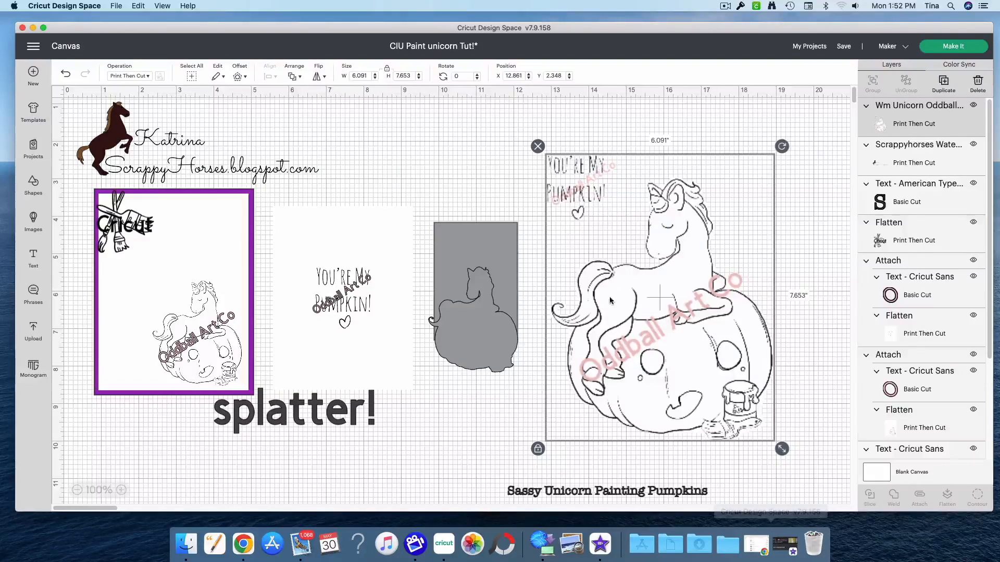
mouse_move(646, 325)
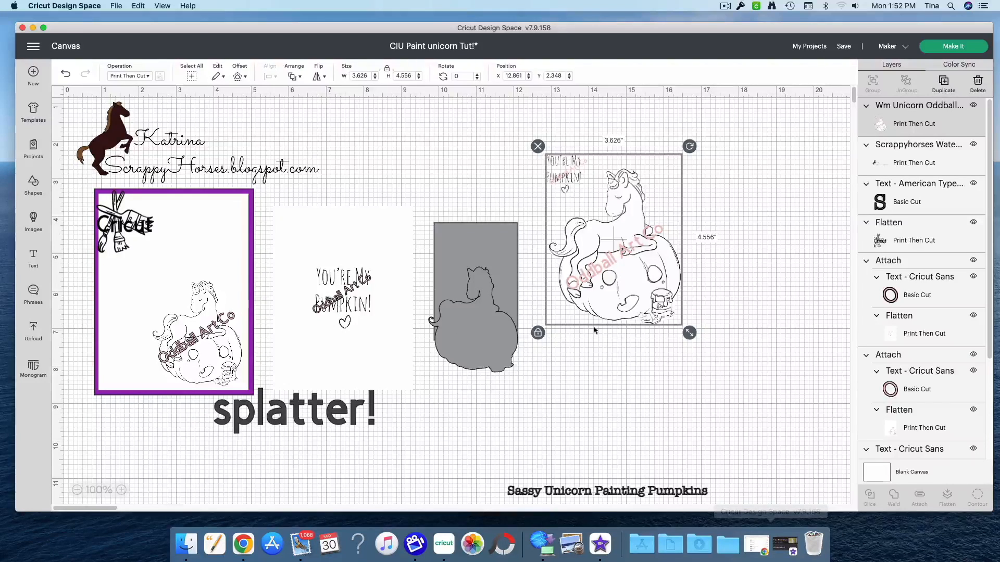
mouse_move(590, 273)
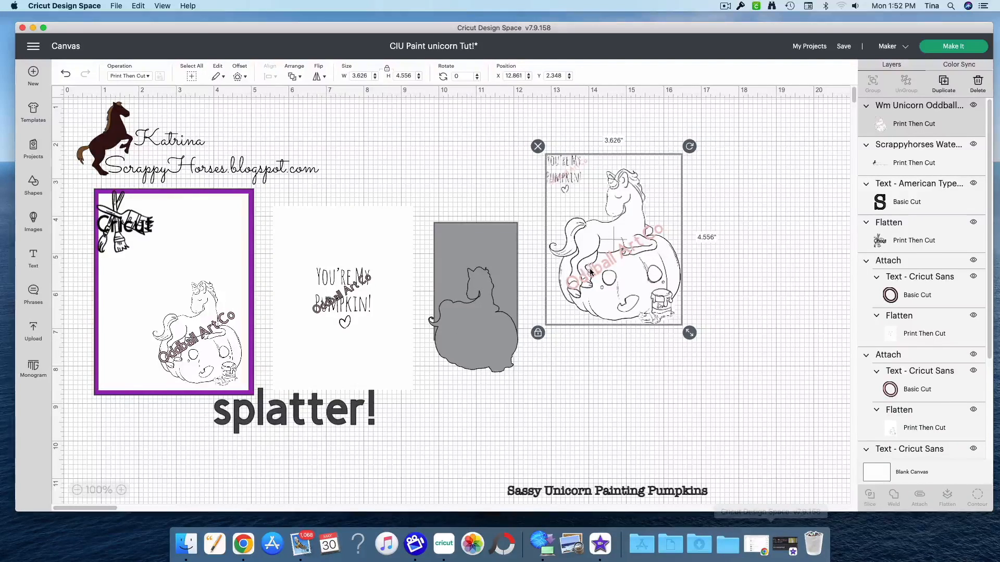
mouse_move(654, 281)
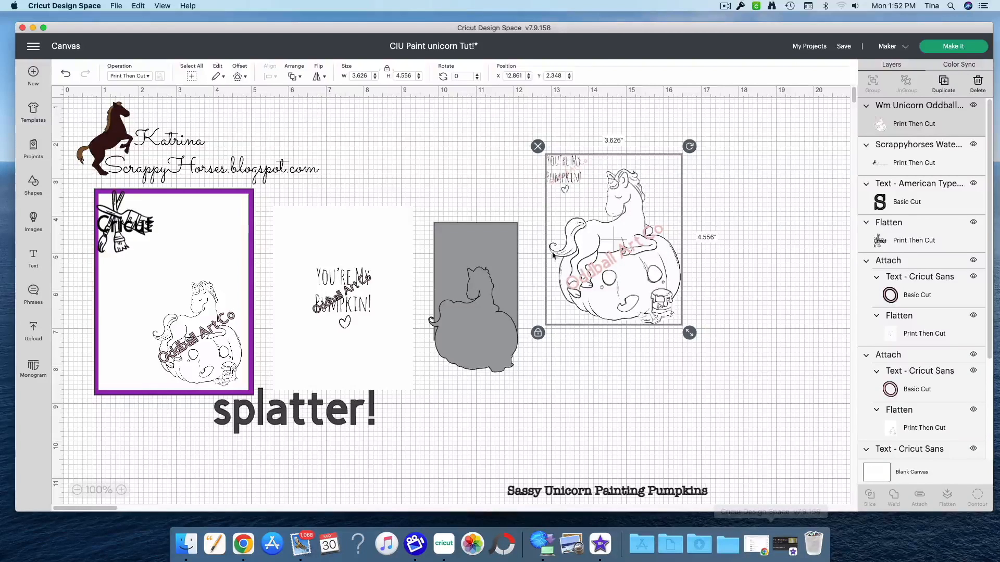
mouse_move(553, 255)
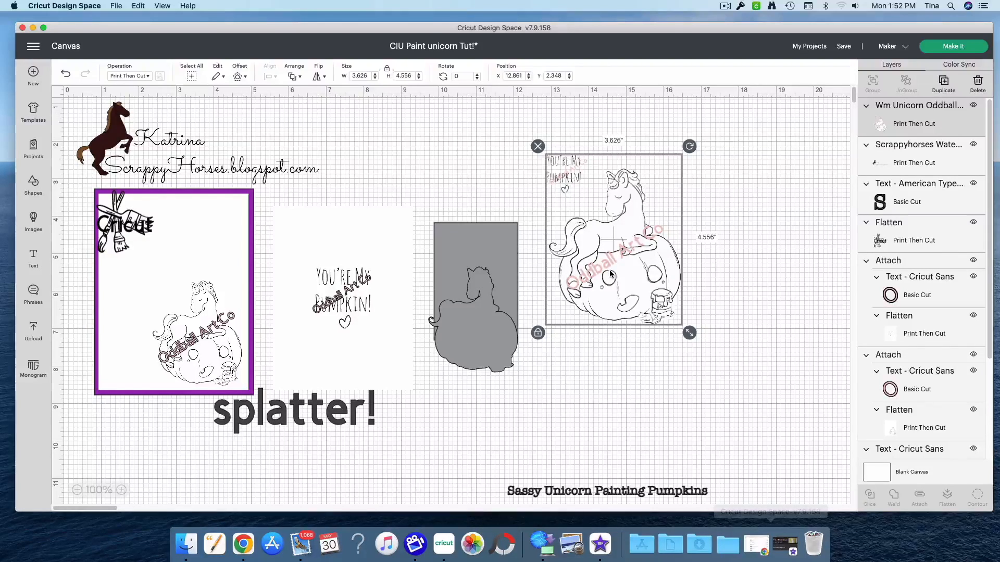
mouse_move(599, 194)
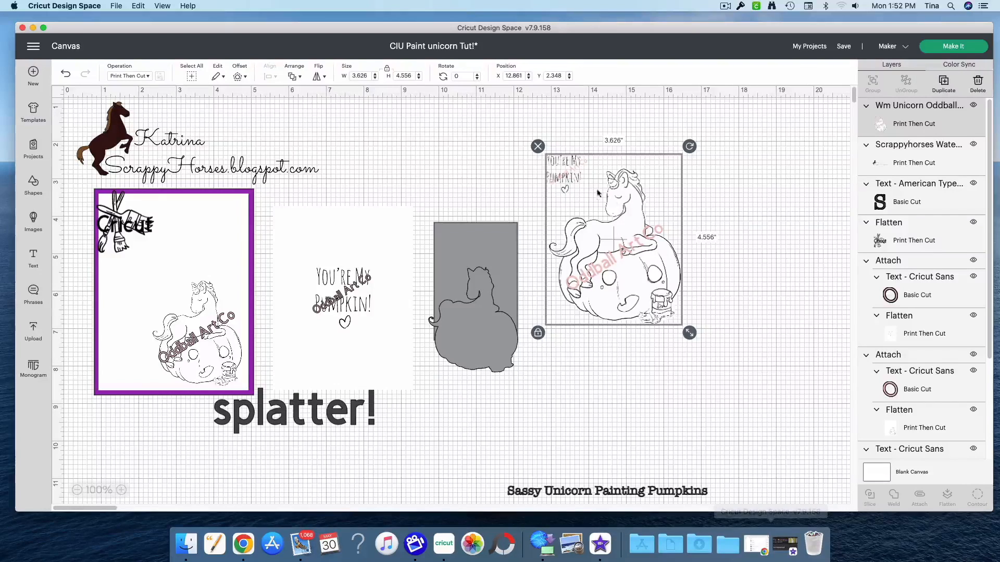
mouse_move(572, 156)
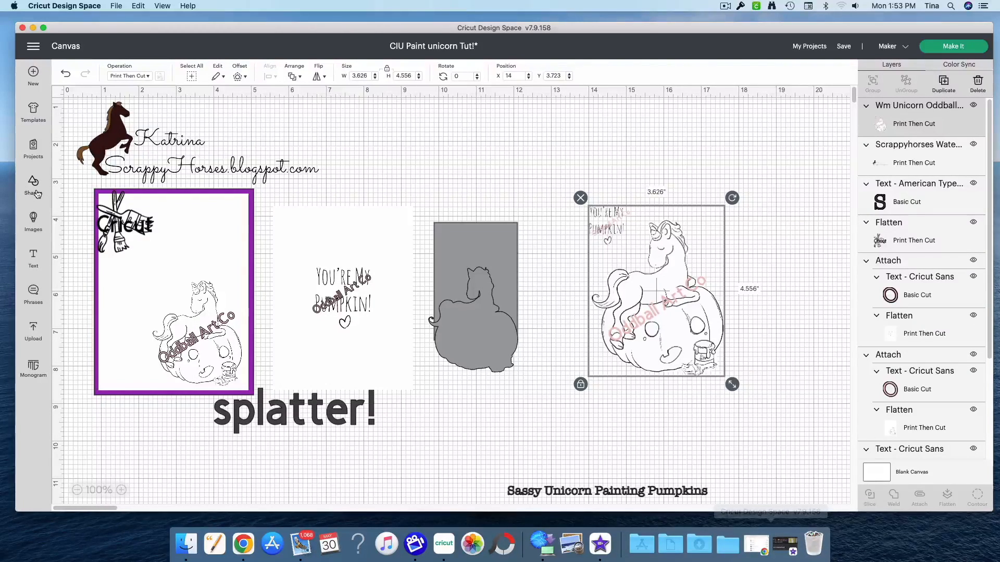
Insert a 2 × 2 in square over the You're My Pumpkin lettering.
left_click(33, 185)
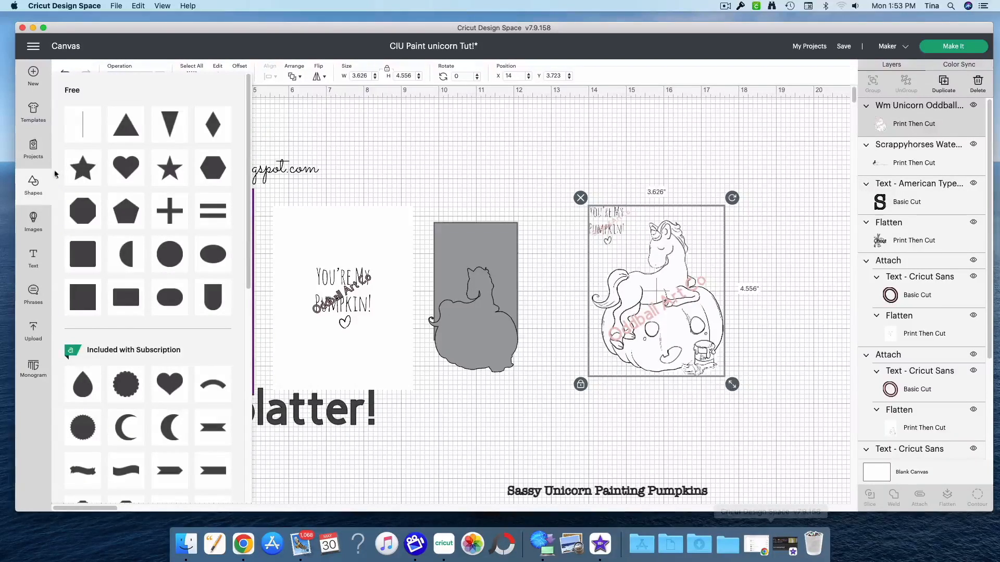
mouse_move(212, 168)
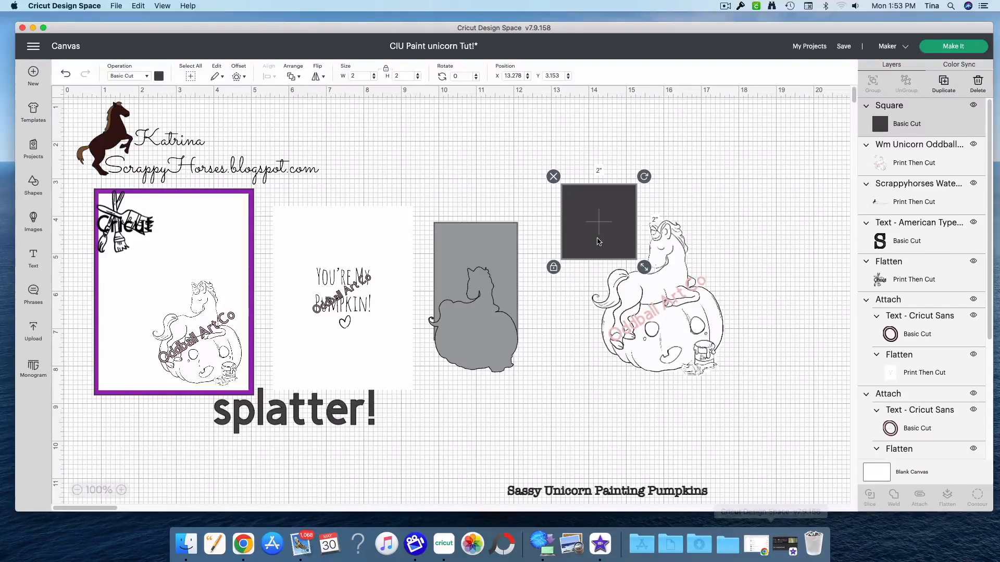
left_click(538, 151)
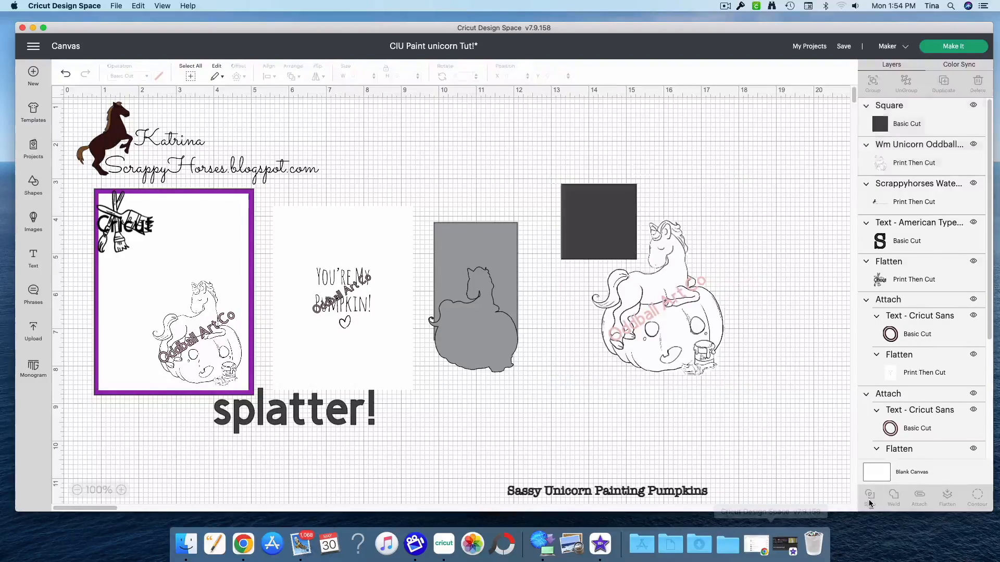
Slice the square from the unicorn image, then slice and group the text pieces.
left_click(869, 498)
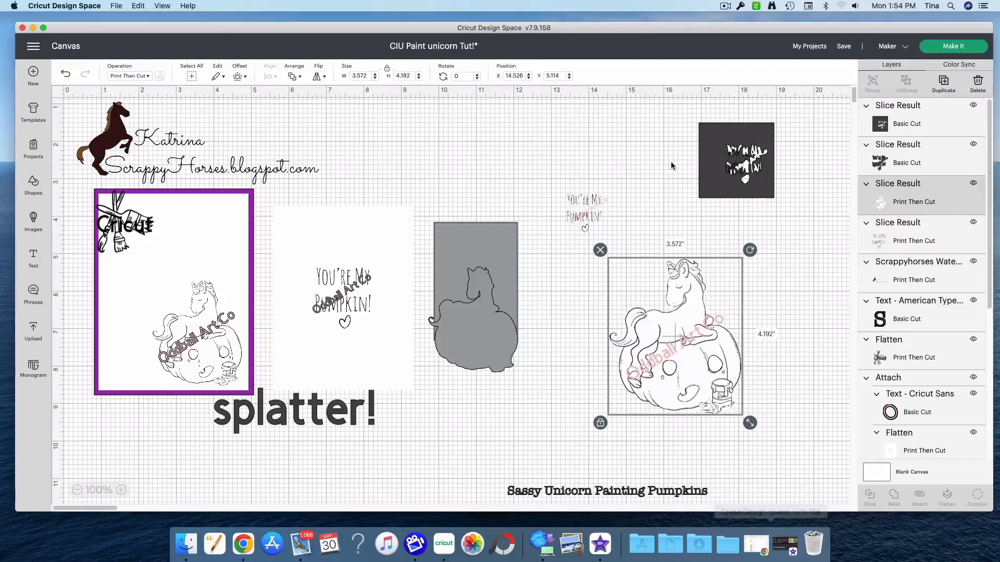
mouse_move(571, 179)
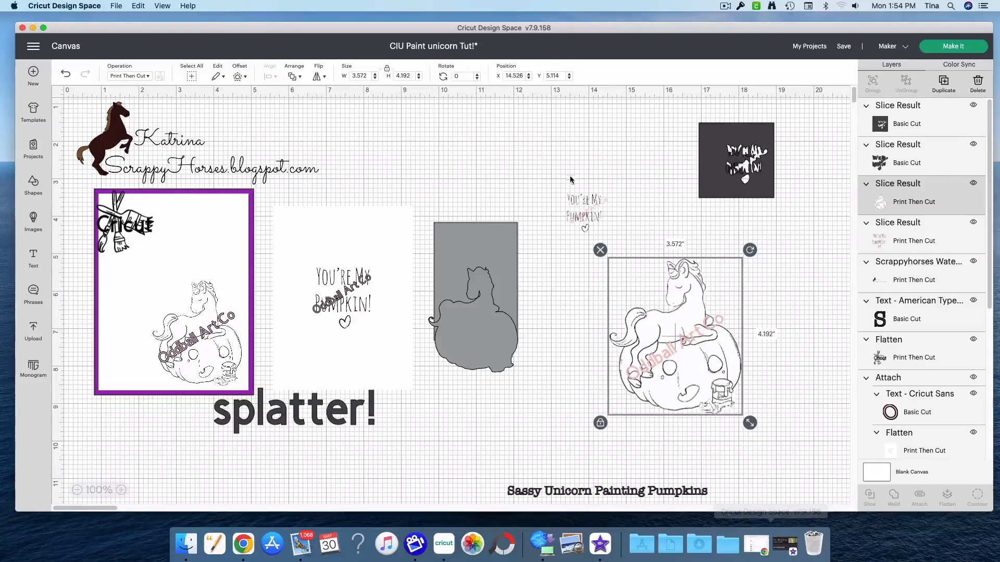
mouse_move(636, 224)
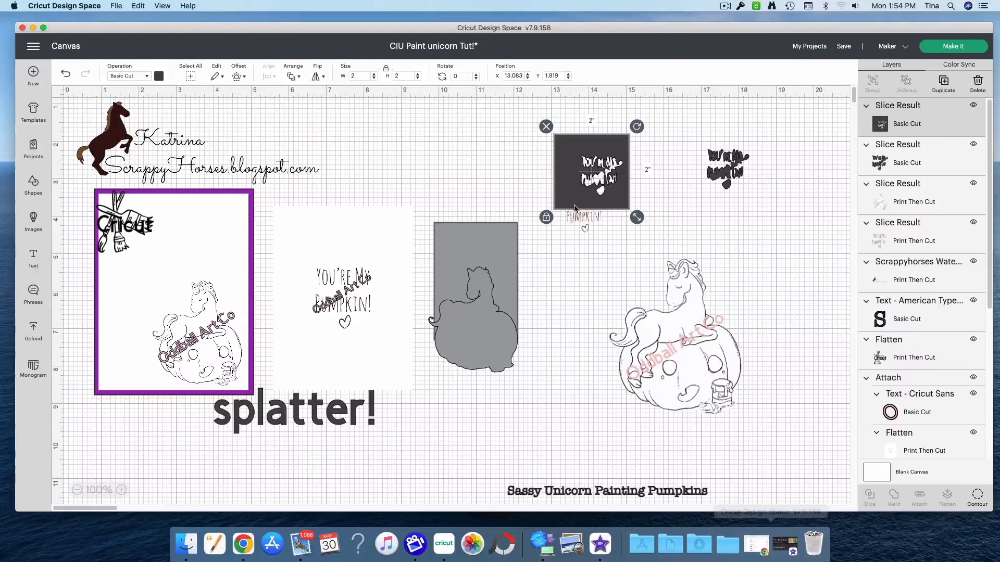
mouse_move(593, 229)
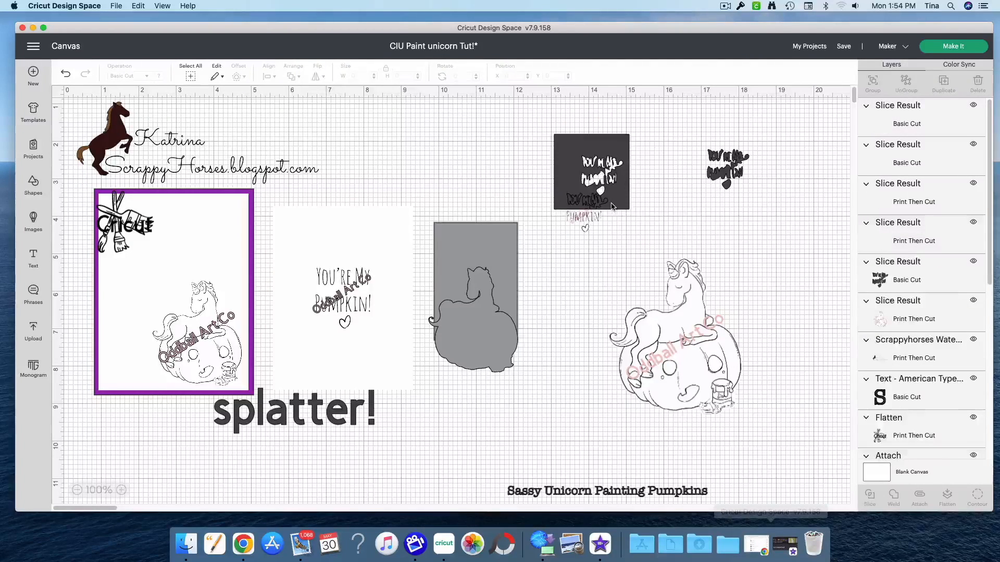
left_click(591, 172)
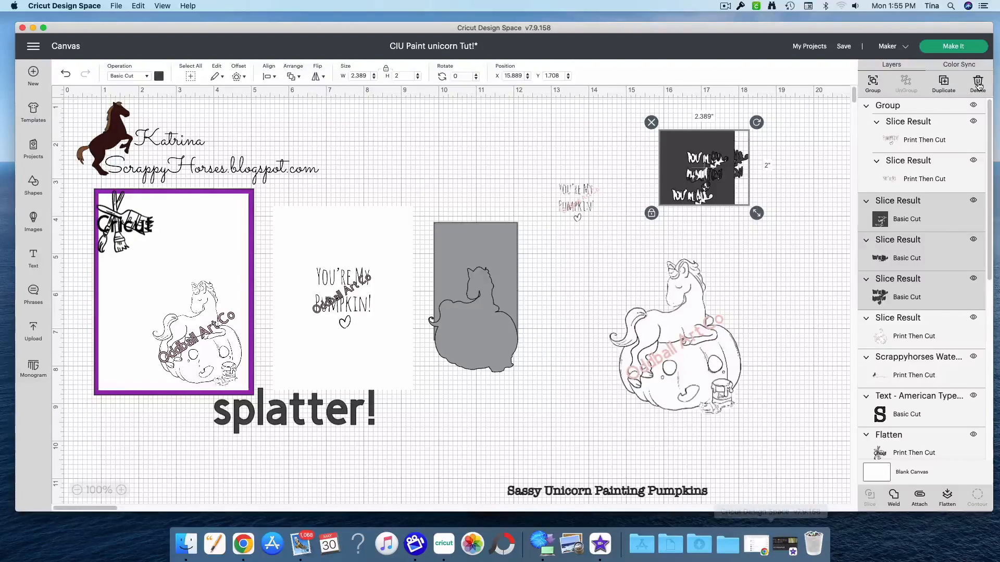
Delete the leftover sliced square and add a white 3.75 × 5 in rectangle.
left_click(977, 83)
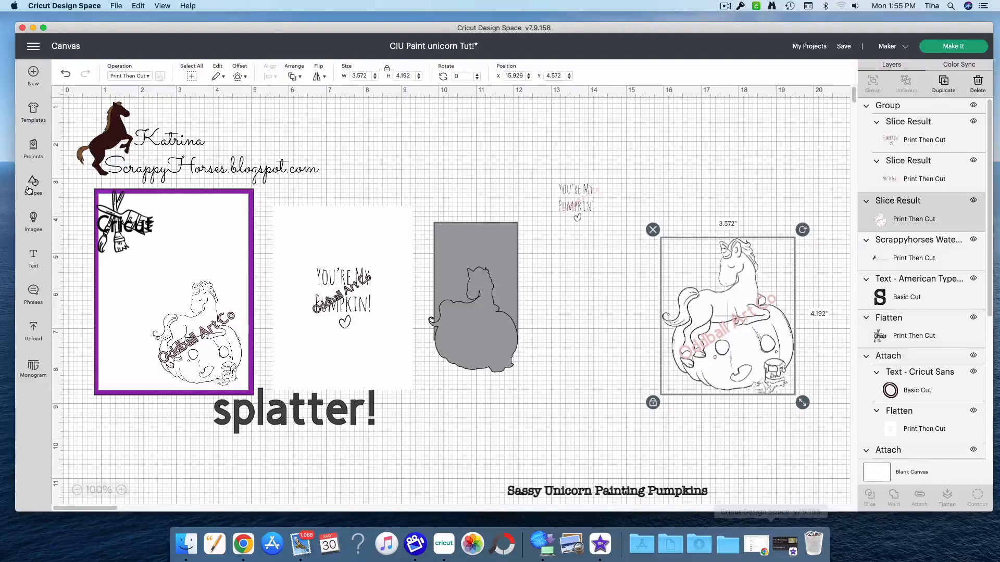
left_click(32, 185)
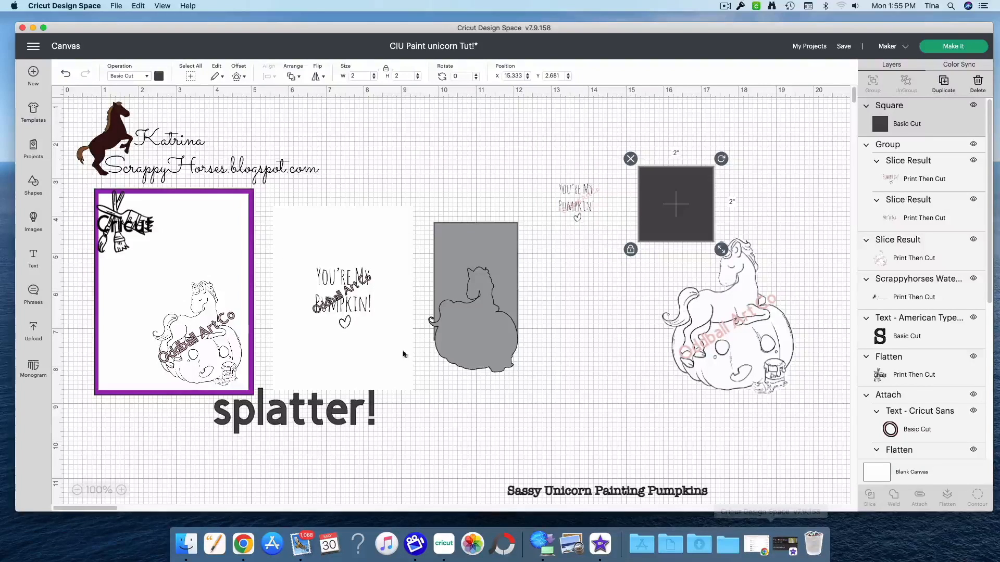
mouse_move(456, 212)
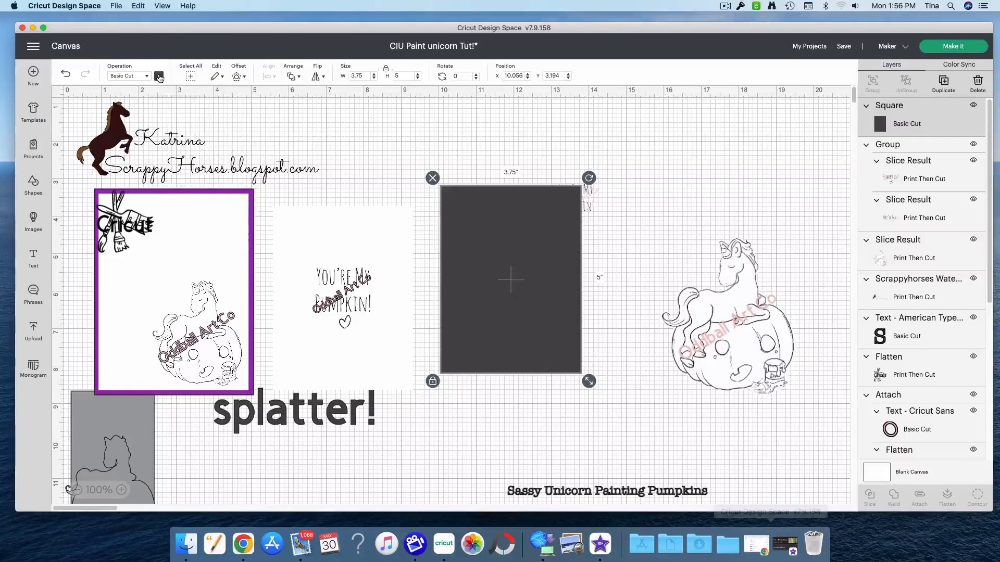
left_click(159, 75)
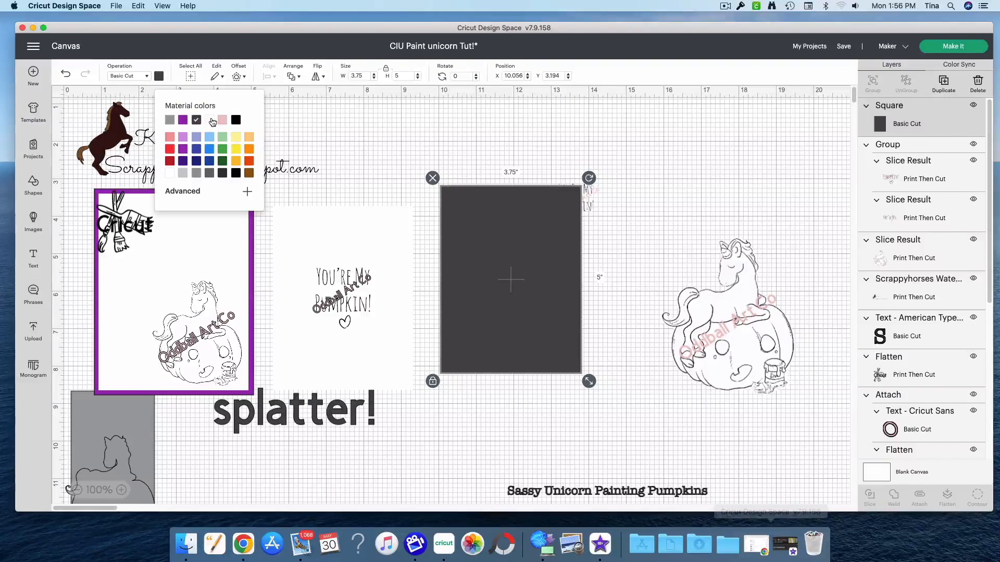
left_click(196, 119)
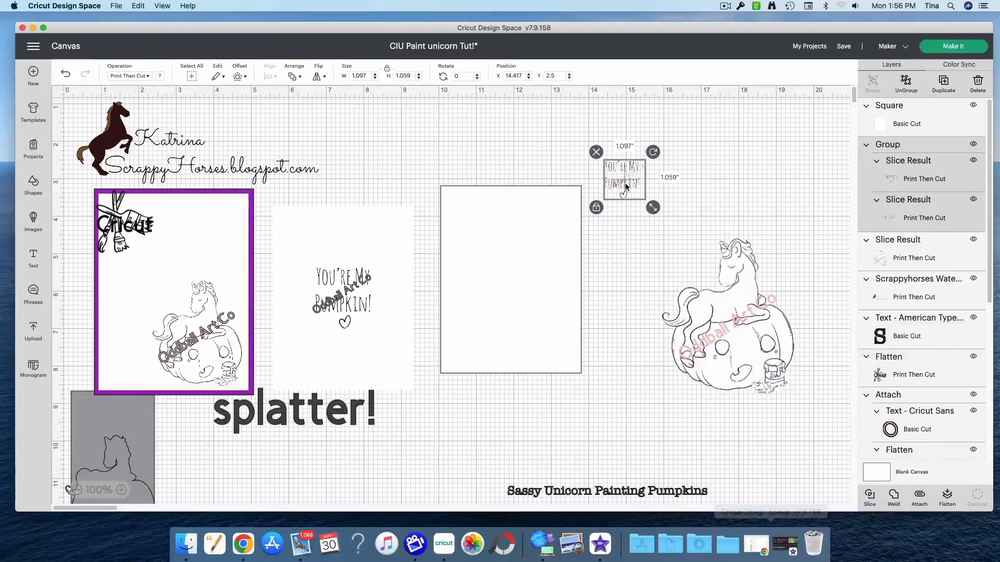
Bring the text group to front and center it horizontally on the white card.
right_click(624, 178)
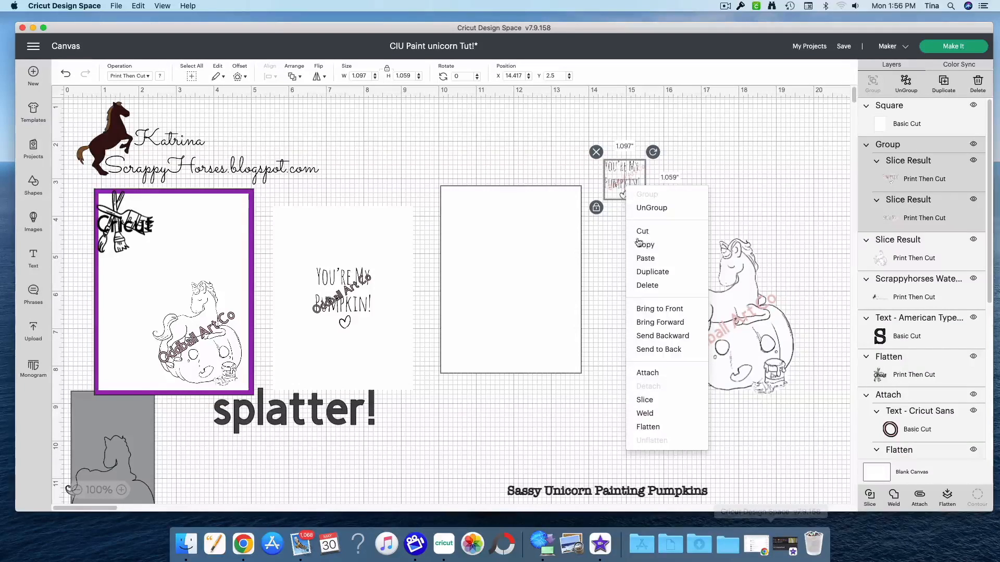
mouse_move(660, 309)
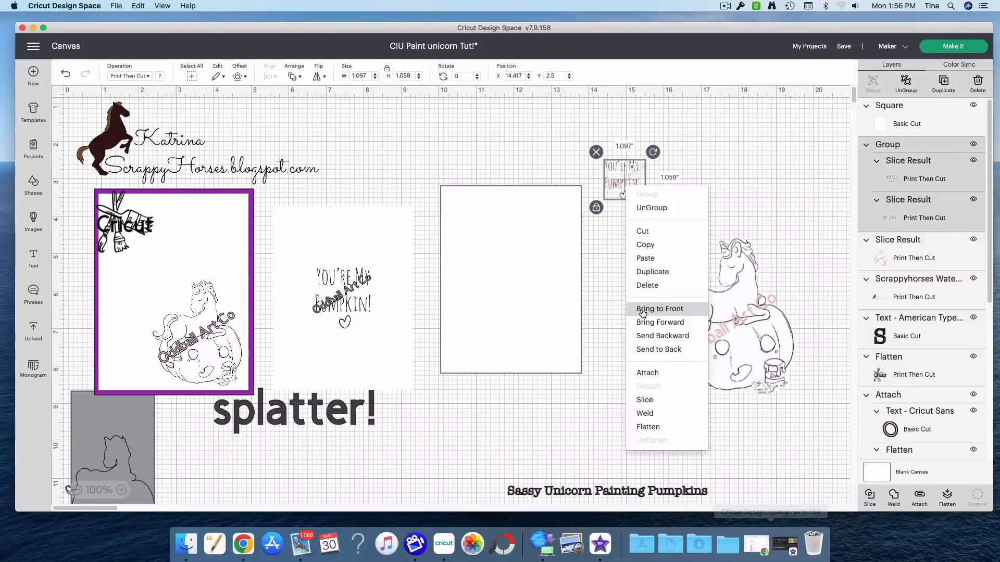
left_click(658, 309)
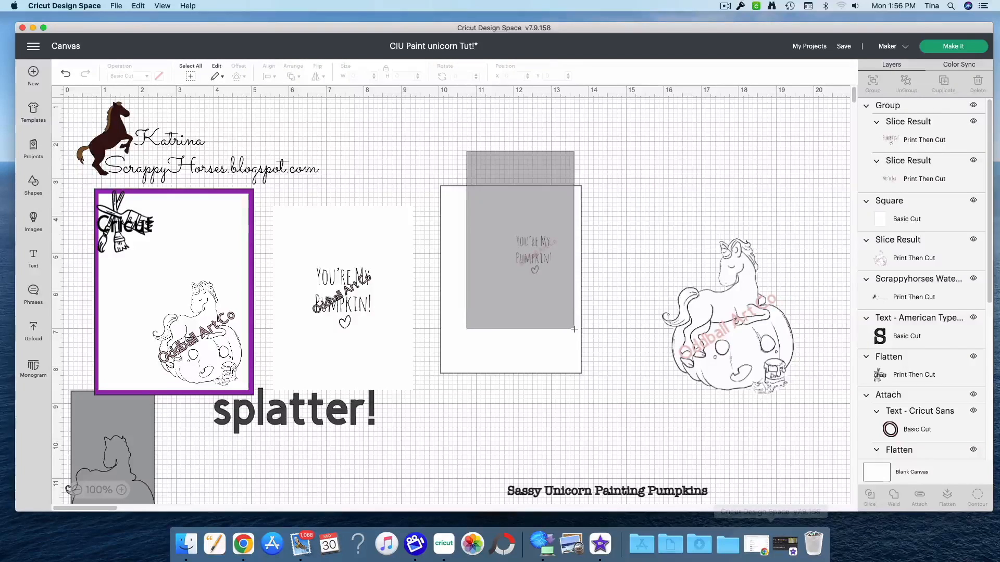
left_click(510, 278)
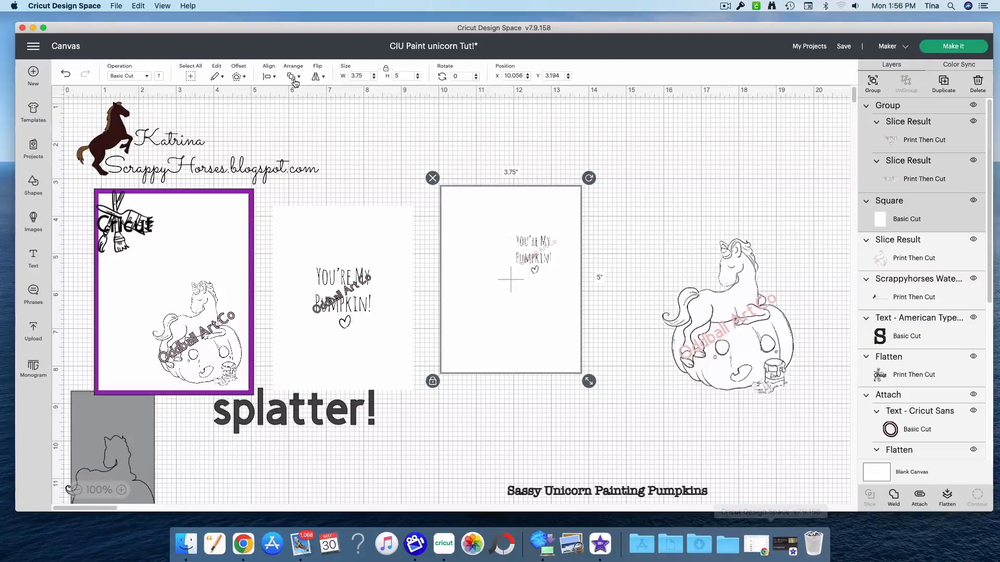
left_click(268, 75)
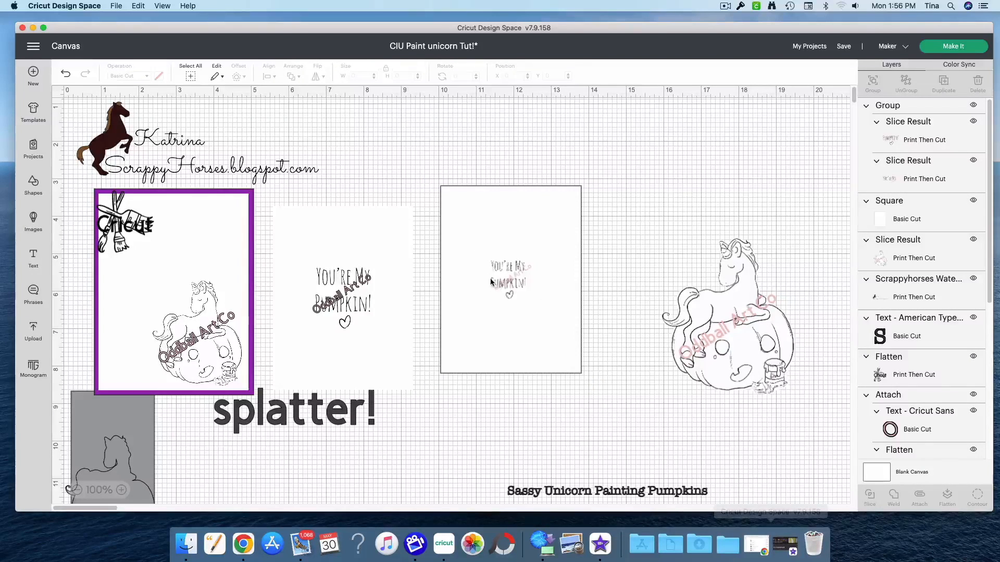
left_click(511, 278)
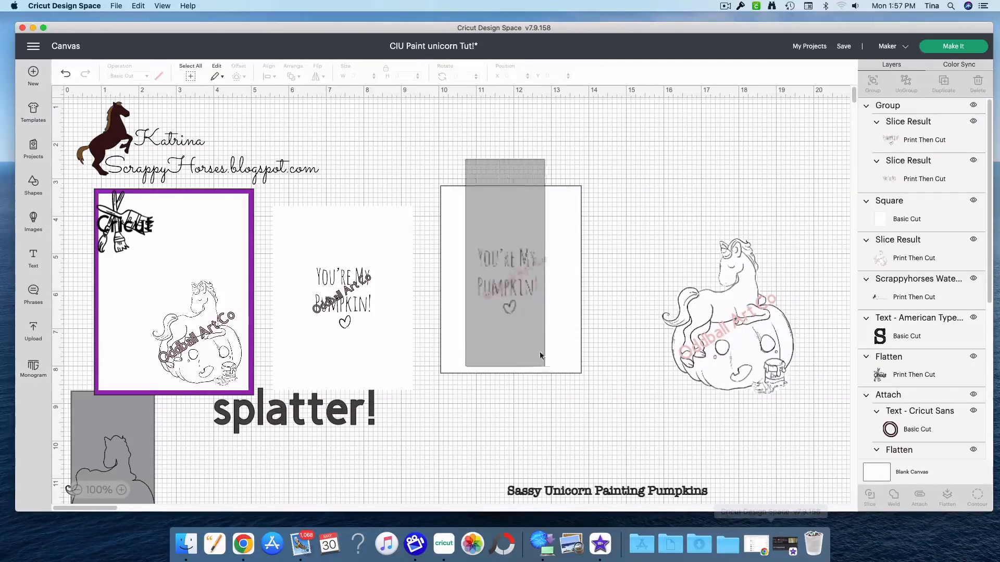
left_click(269, 71)
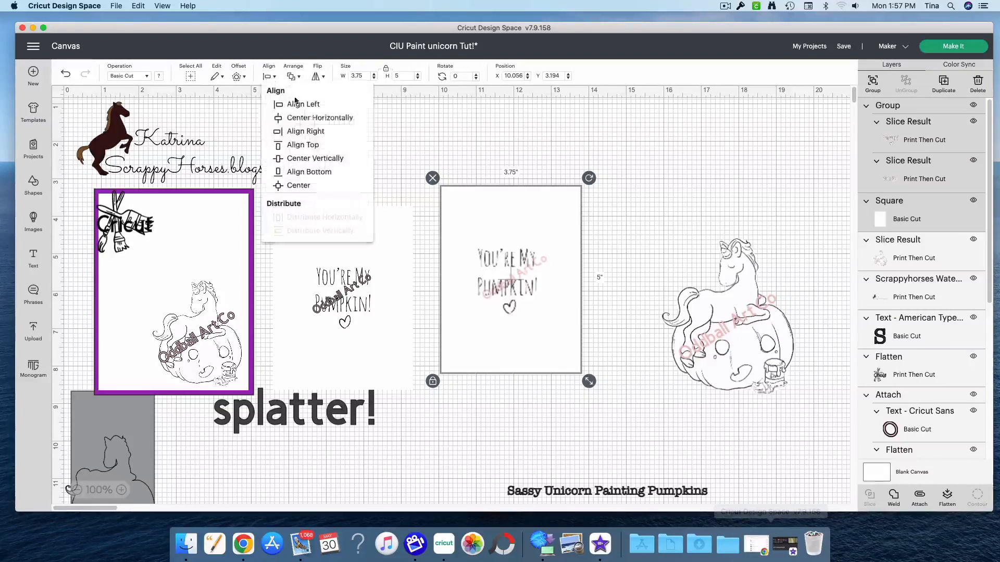
left_click(313, 186)
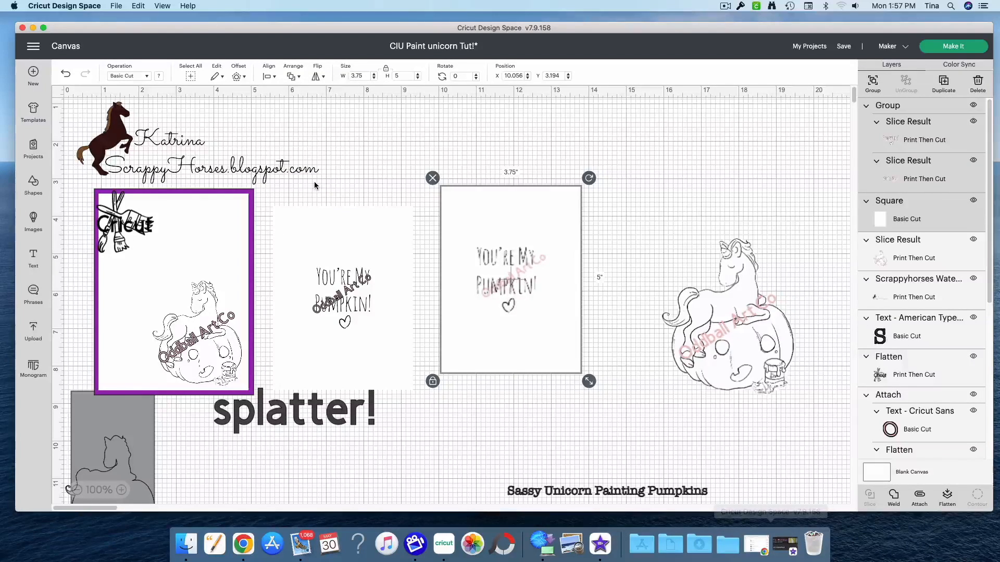
mouse_move(542, 247)
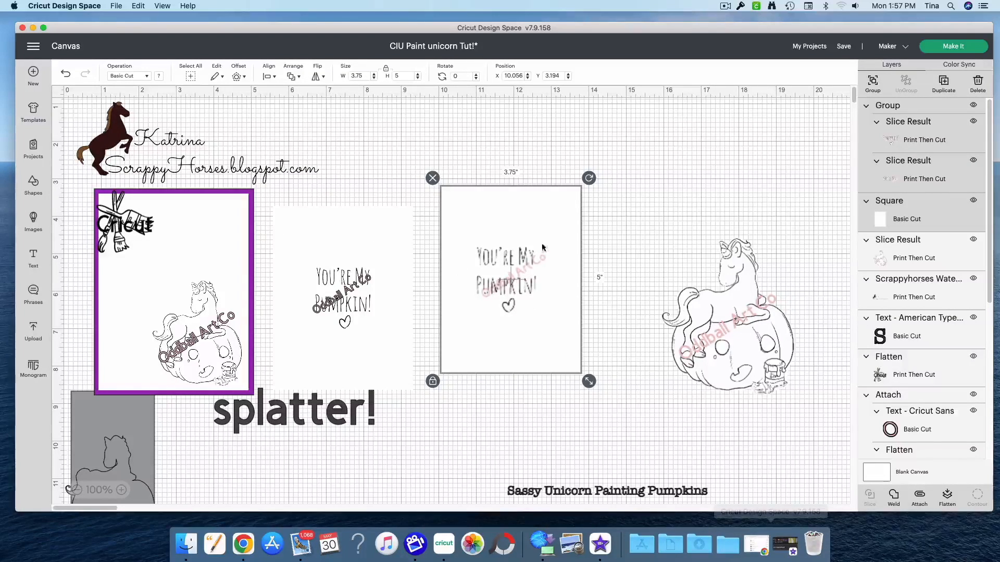
mouse_move(583, 249)
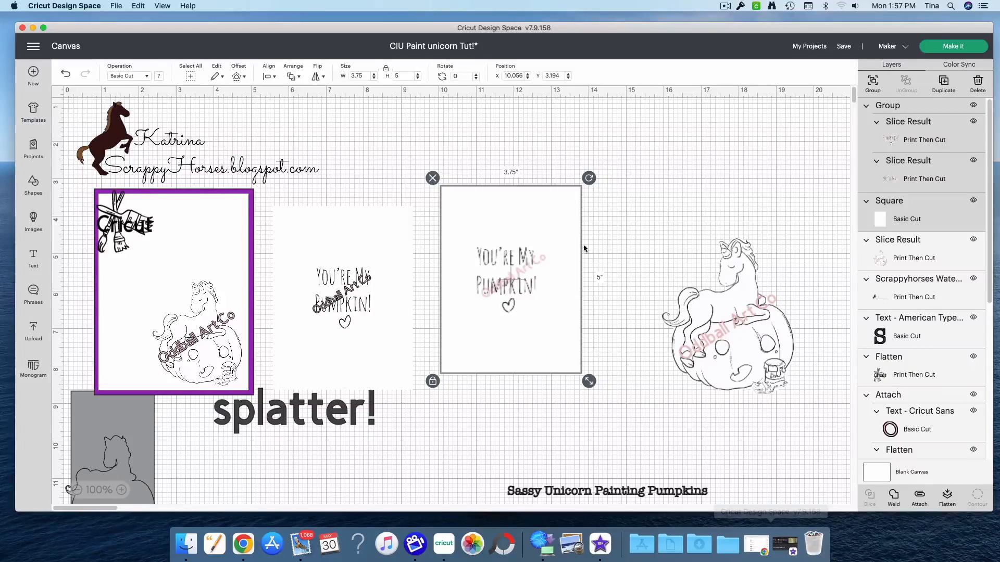
mouse_move(552, 291)
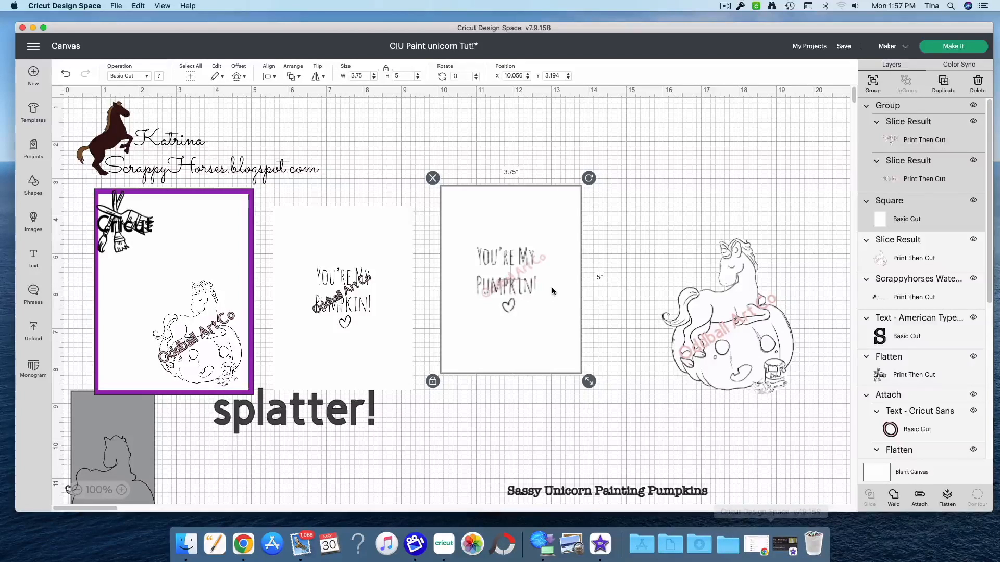
mouse_move(539, 360)
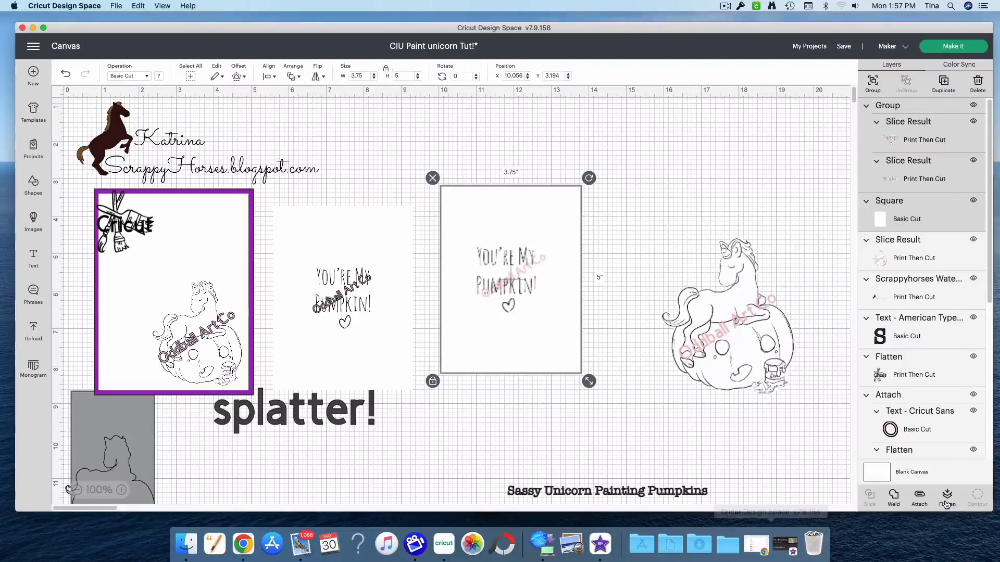
Flatten the card with its text, move it to canvas center, and deselect.
left_click(604, 264)
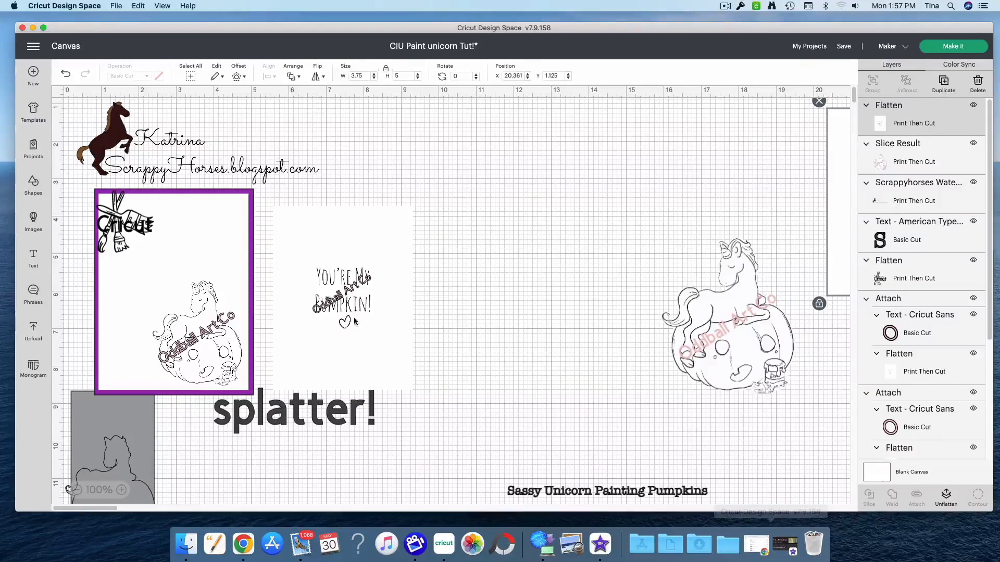
left_click(341, 296)
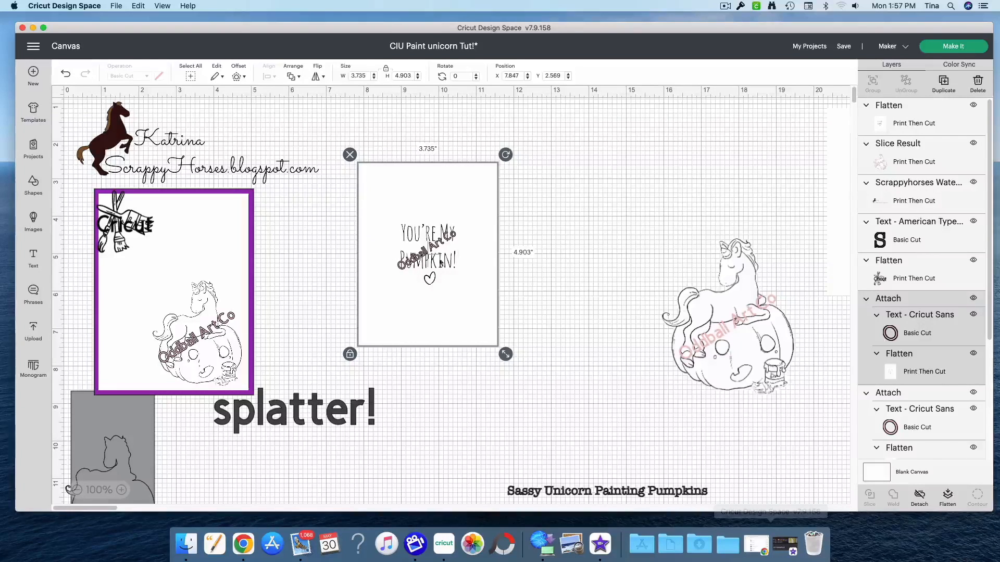
mouse_move(462, 290)
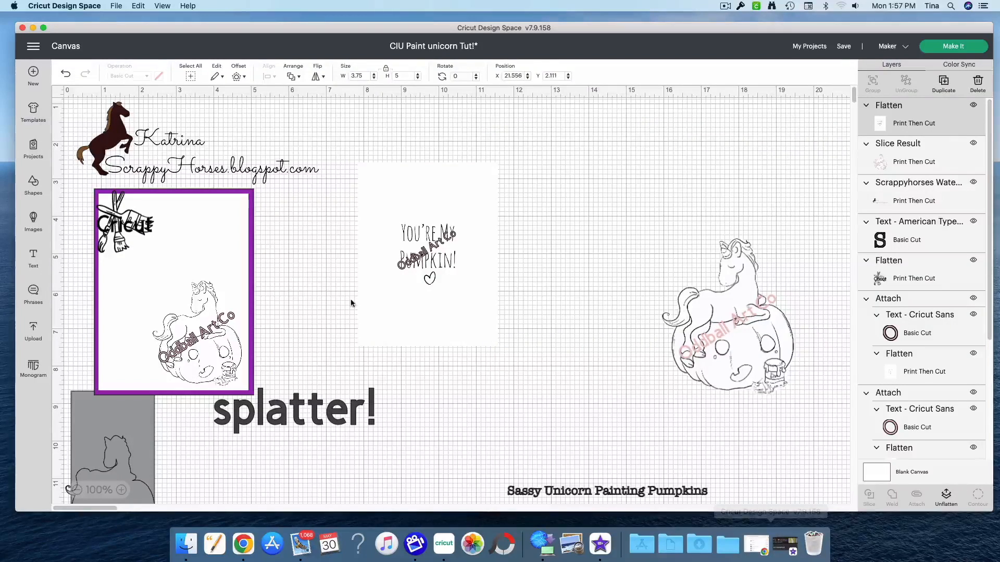
left_click(427, 255)
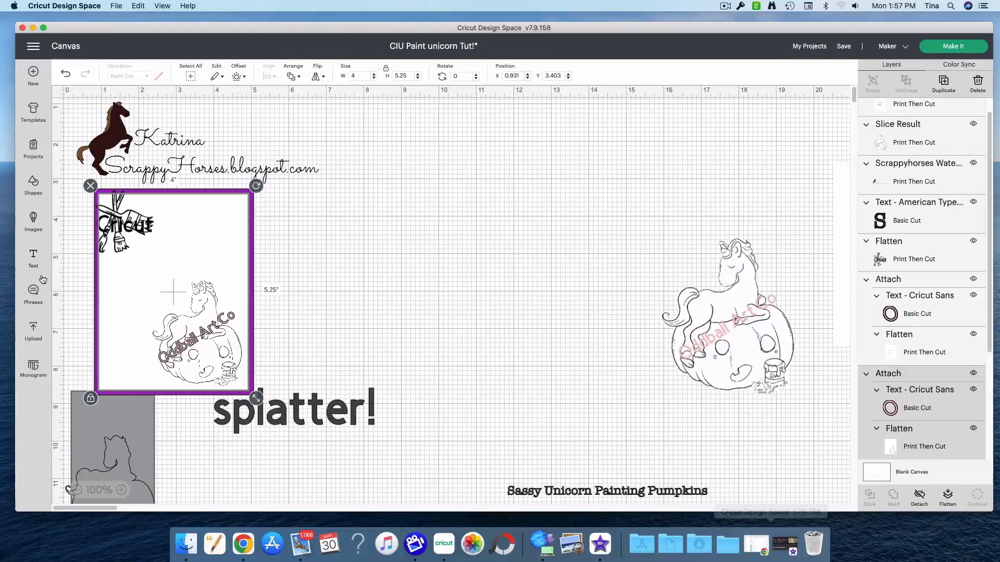
Insert a square sized 4 × 5.25 in and color it white.
left_click(34, 185)
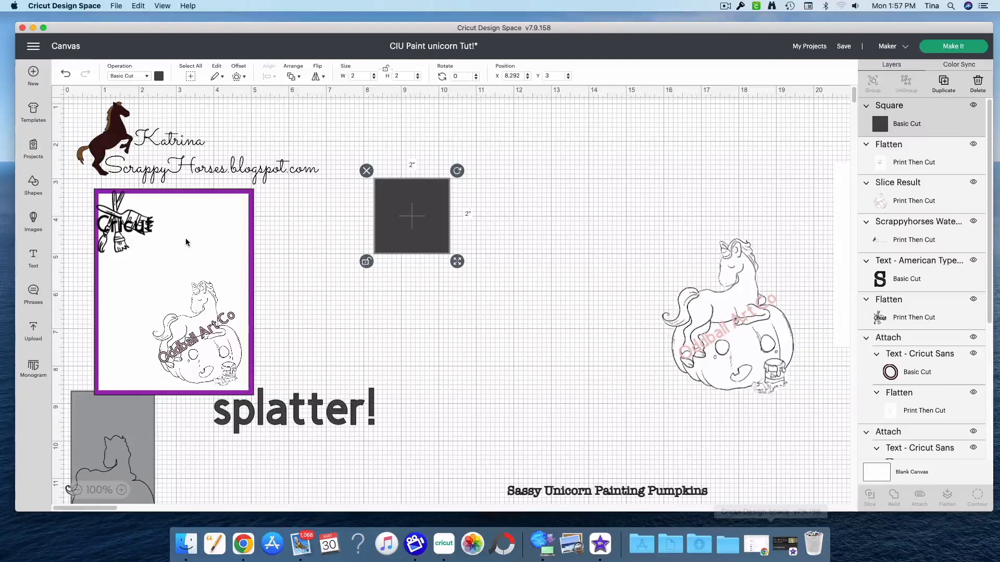
mouse_move(386, 225)
type("5.25")
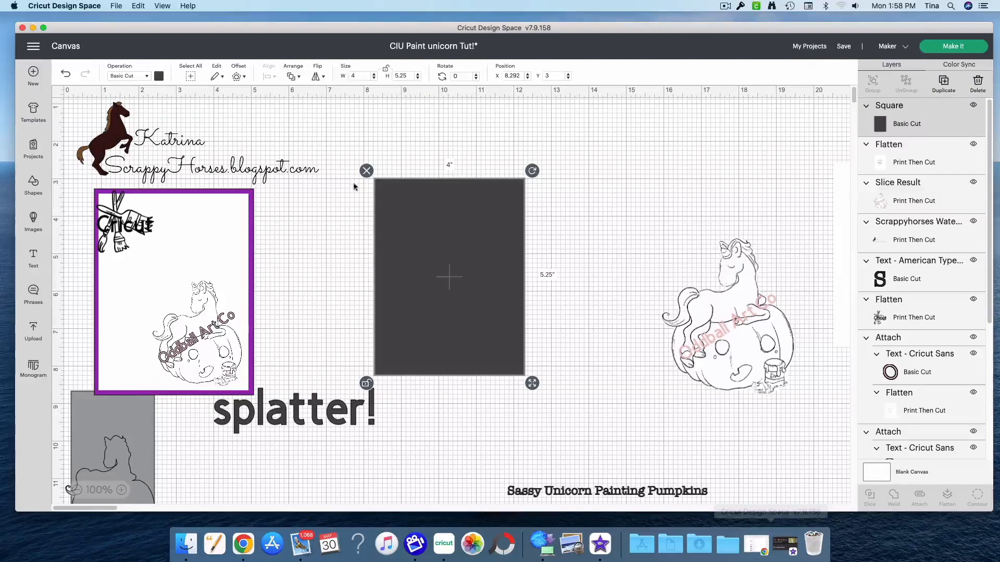
left_click(159, 76)
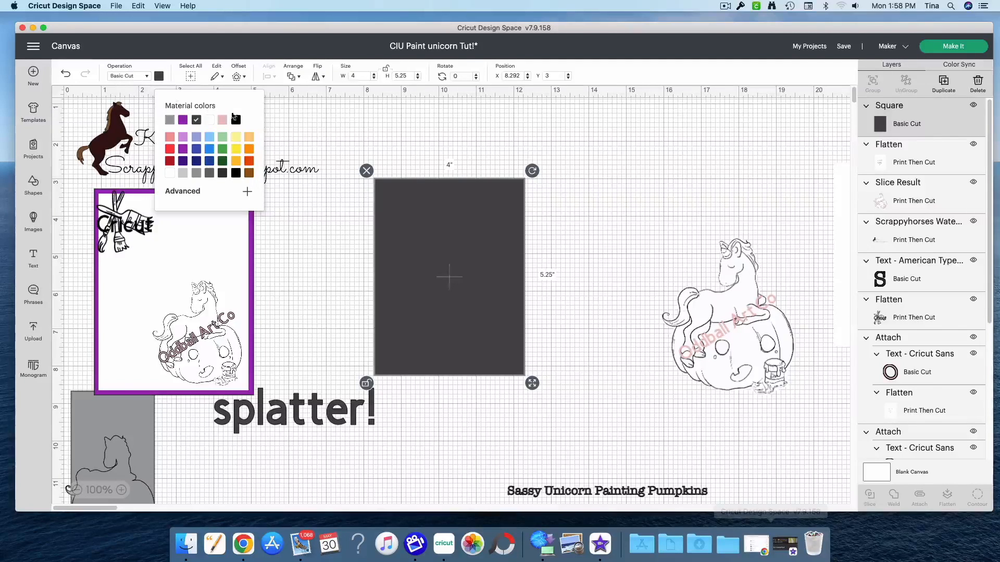
left_click(209, 119)
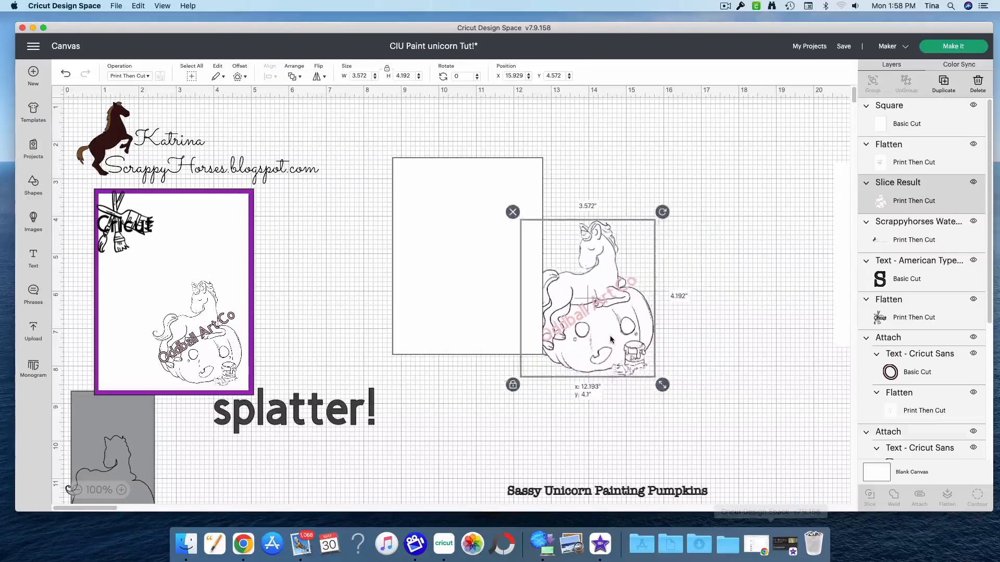
Bring the unicorn slice result forward in front of the white 4 × 5.25 in panel.
right_click(593, 313)
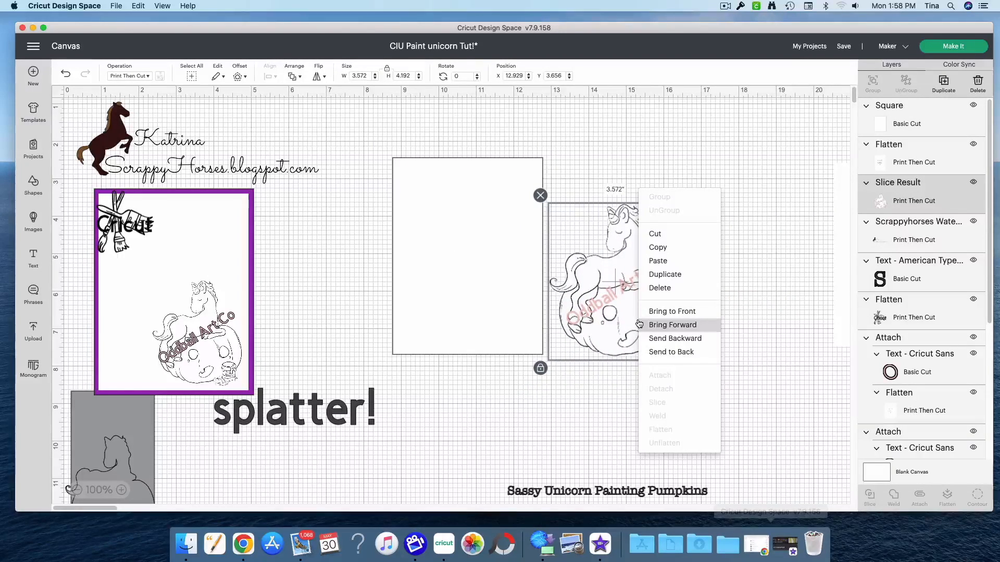
left_click(672, 312)
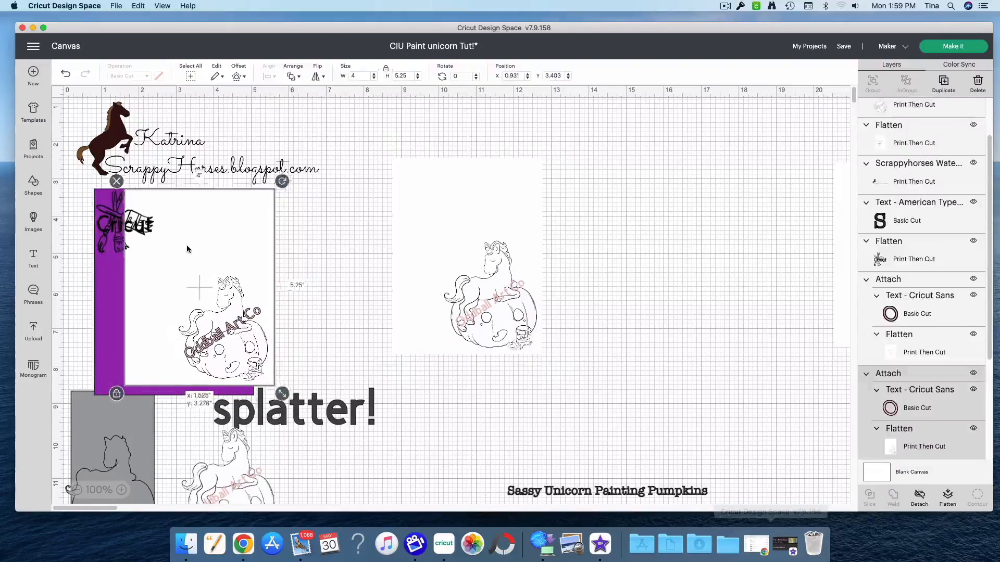
Create a gray unicorn silhouette, bring it forward over the card unicorn, and set Basic Cut.
left_click(350, 275)
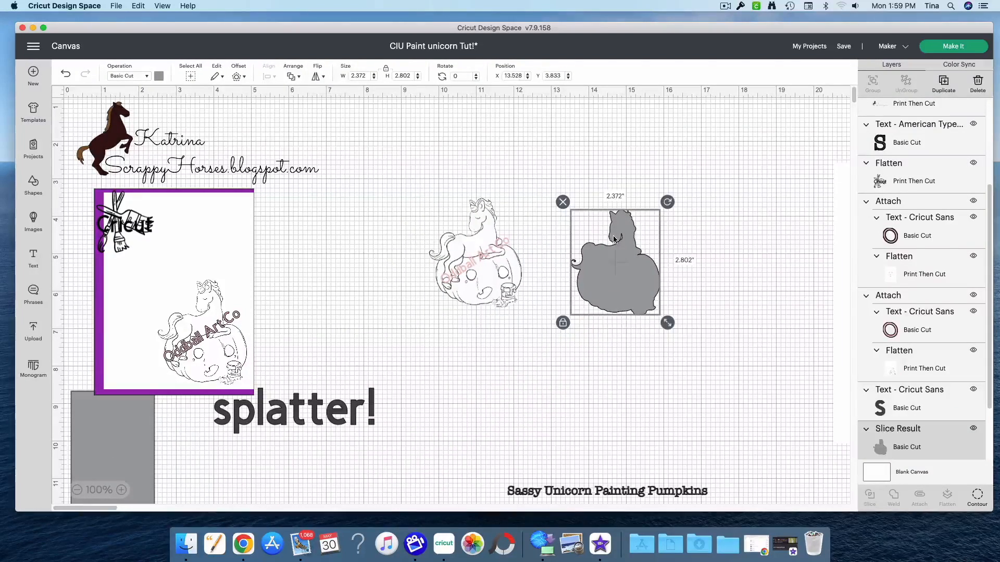
mouse_move(615, 292)
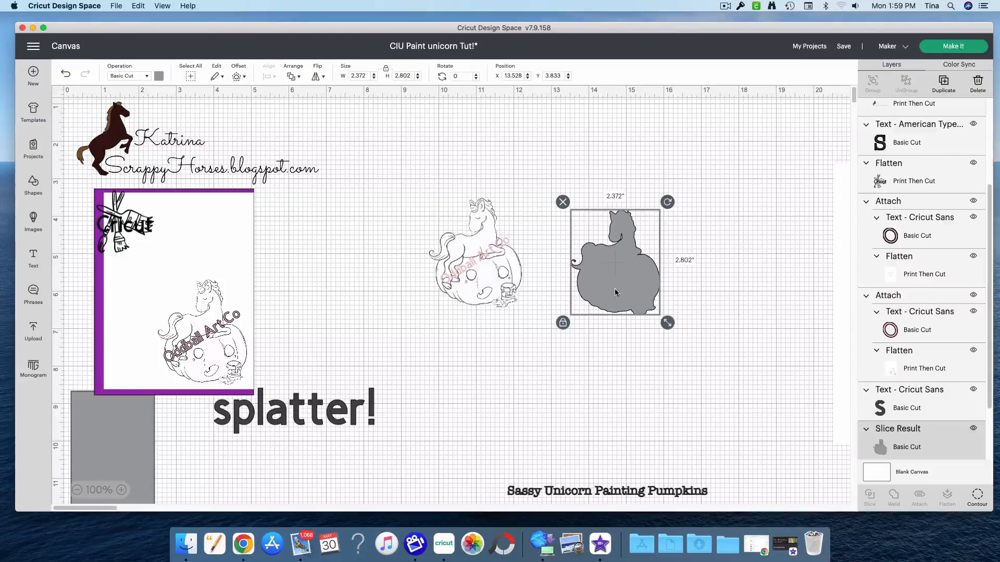
right_click(614, 262)
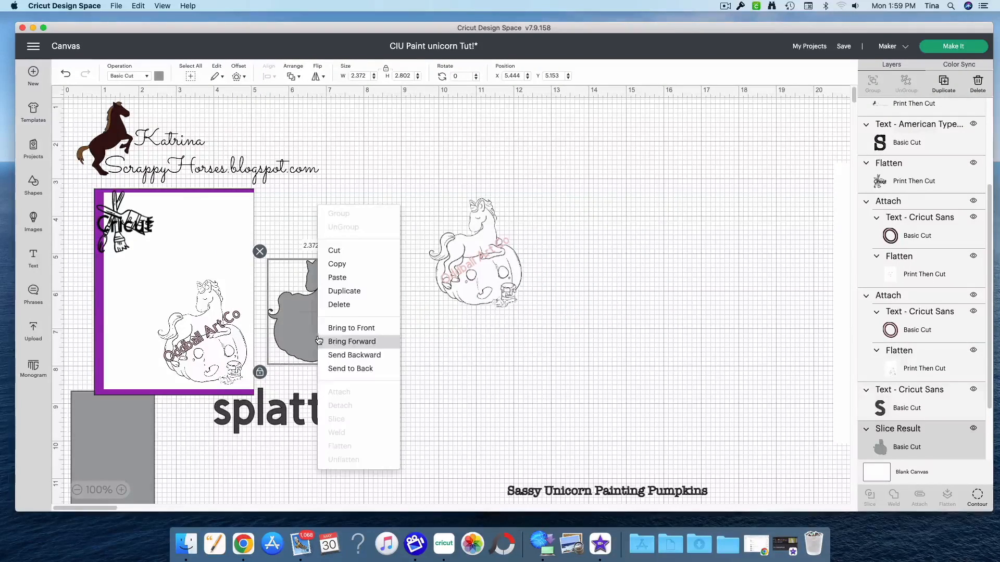
left_click(352, 342)
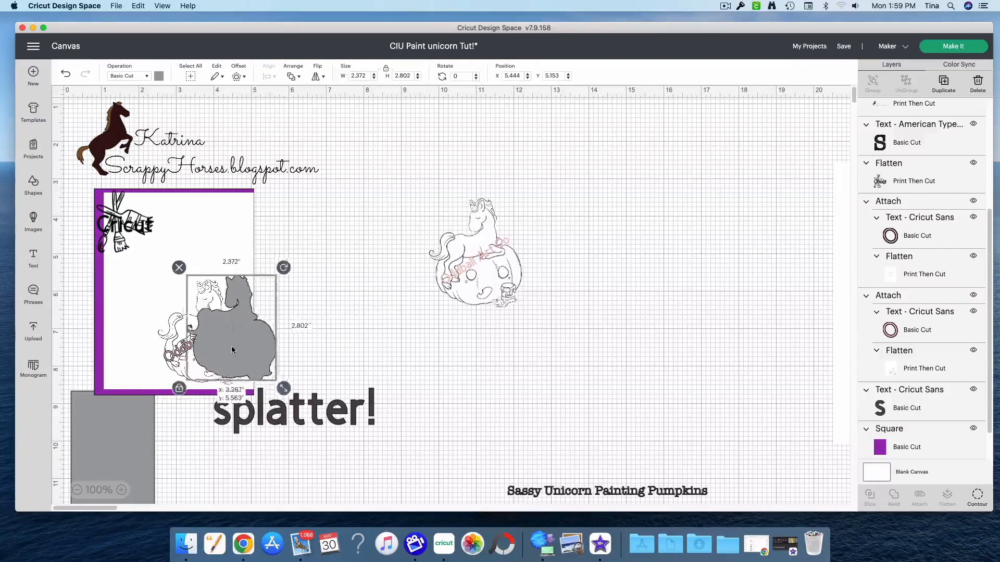
left_click_drag(233, 328, 210, 335)
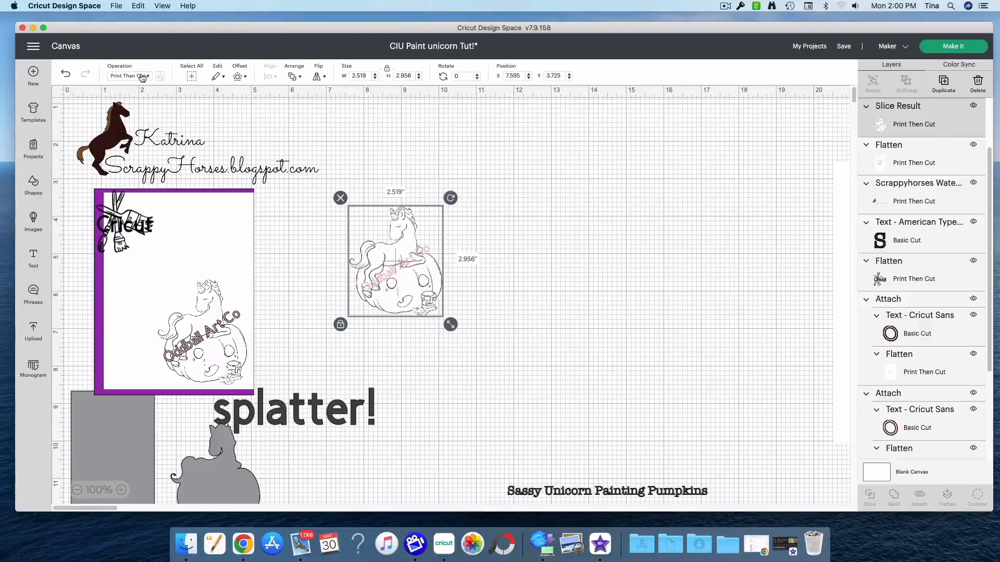
left_click(132, 76)
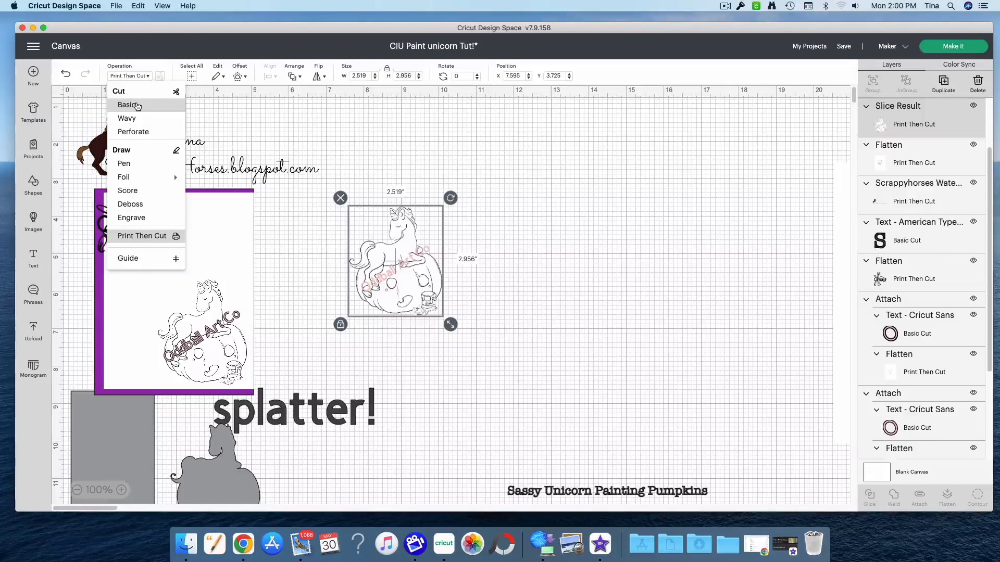
left_click(126, 105)
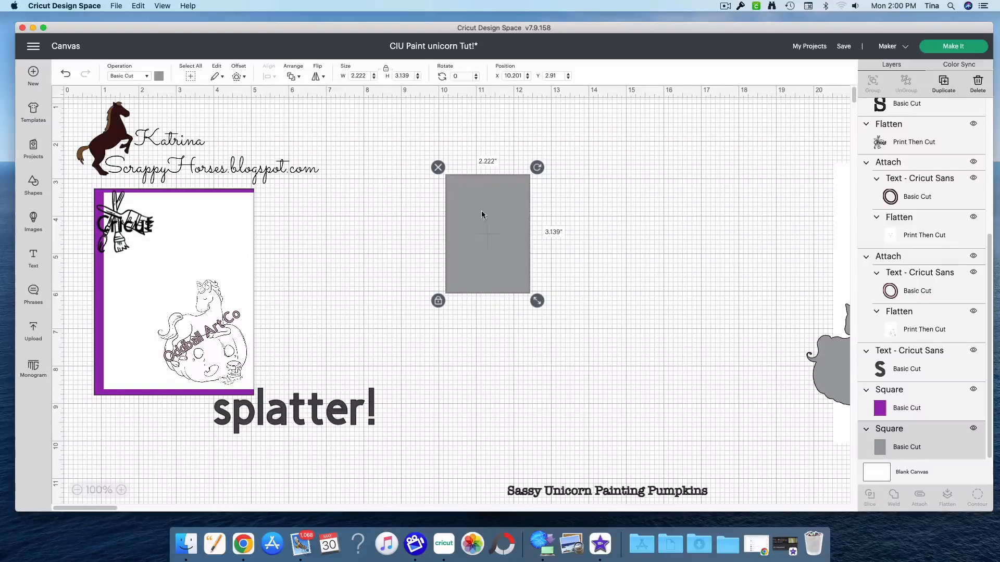
mouse_move(682, 275)
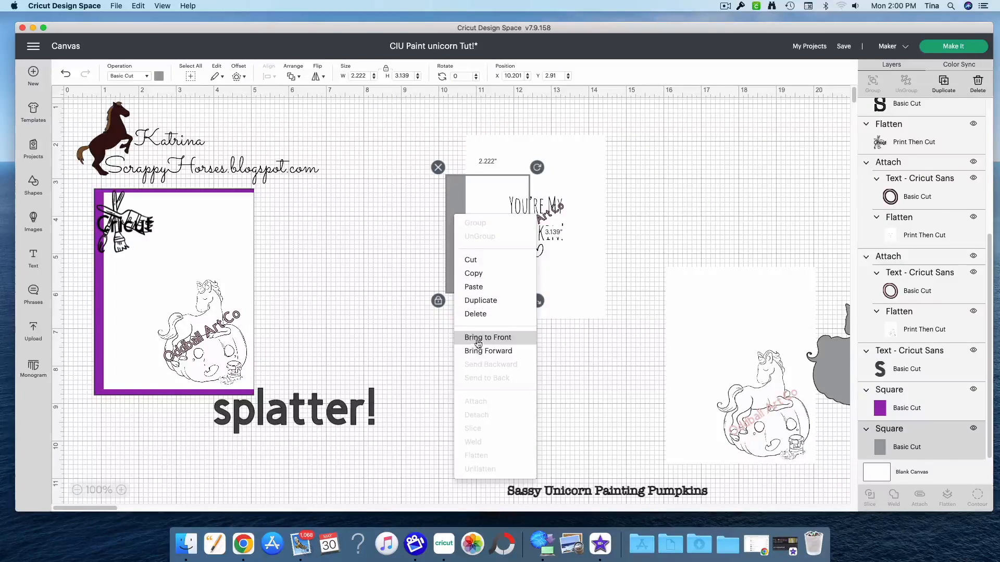
Bring the gray 2.222 × 3.139 in rectangle in front of the You're My Pumpkin card.
left_click(487, 337)
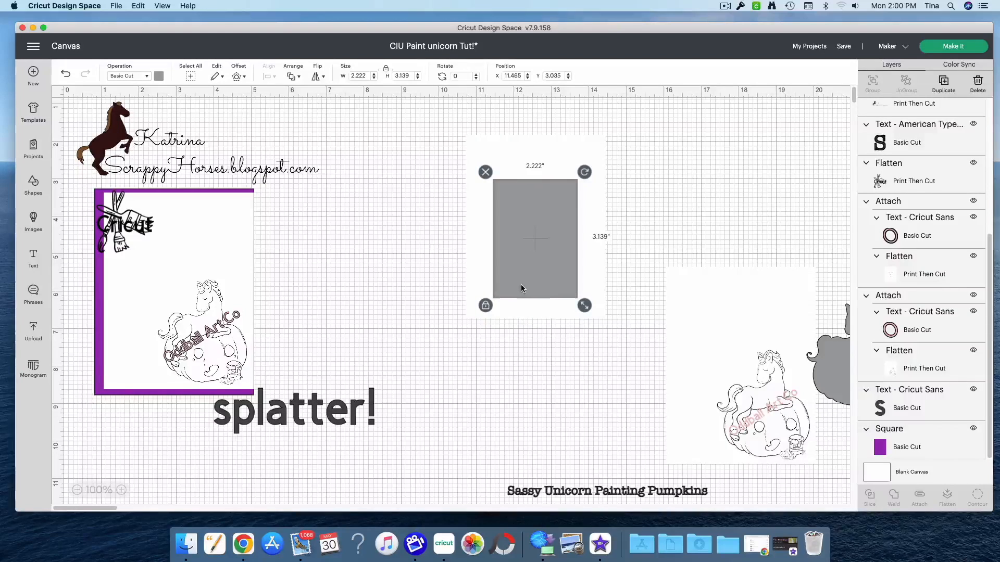
mouse_move(550, 249)
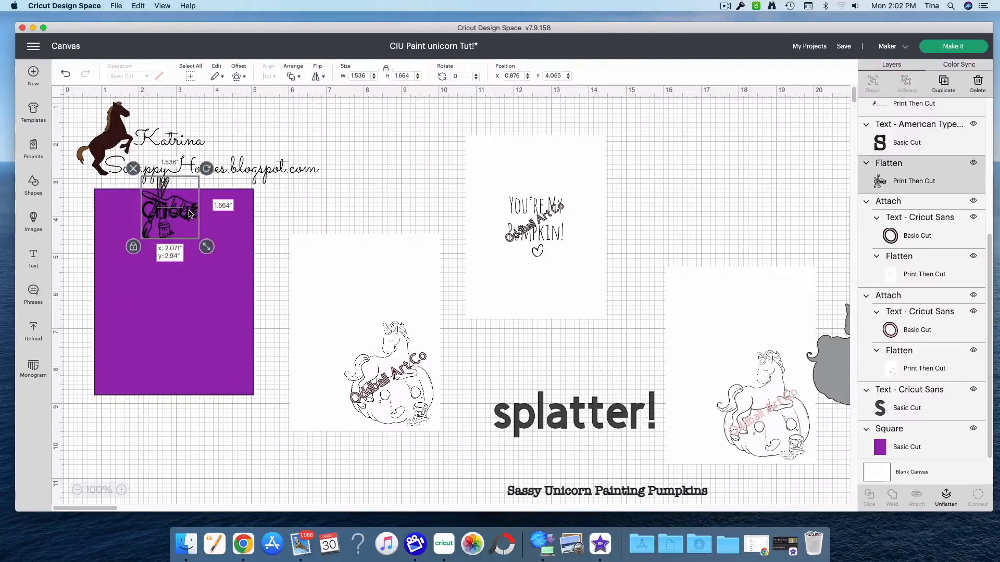
Move the paintbrush sticker beside the card and select the unicorn pumpkin print.
left_click_drag(169, 211, 387, 175)
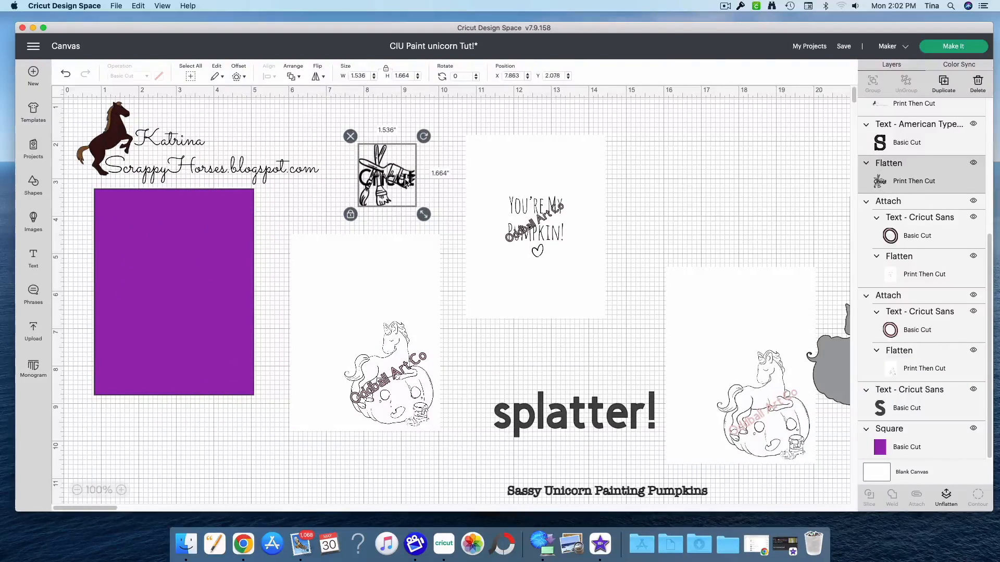
mouse_move(402, 295)
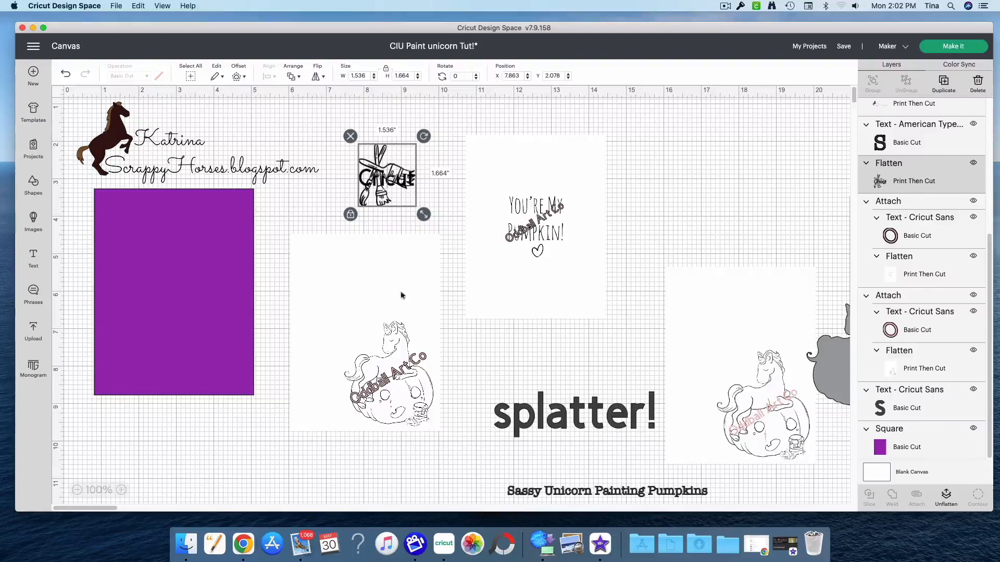
left_click(360, 370)
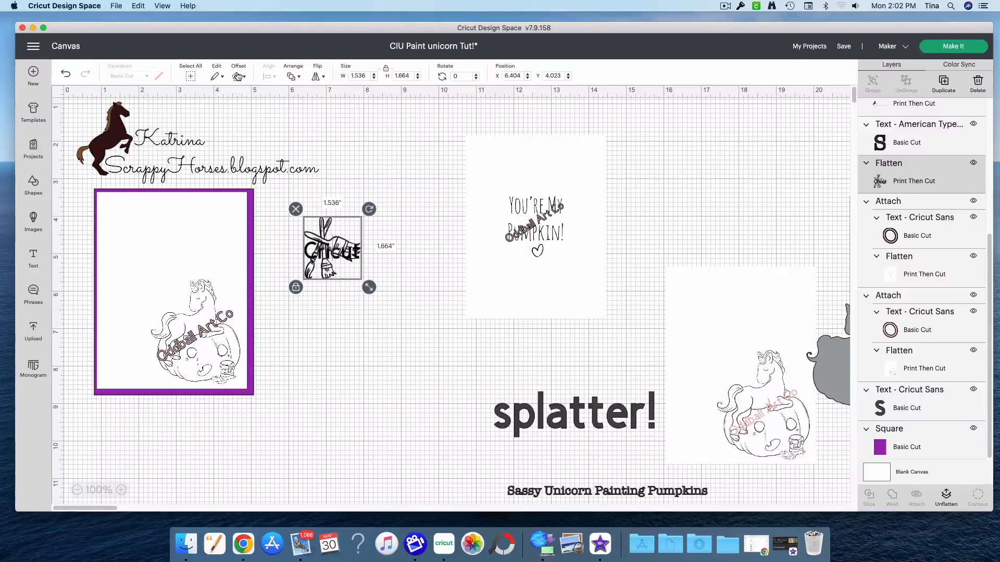
Apply a rounded offset outline of 0.056 in around the paintbrush sticker.
left_click(238, 71)
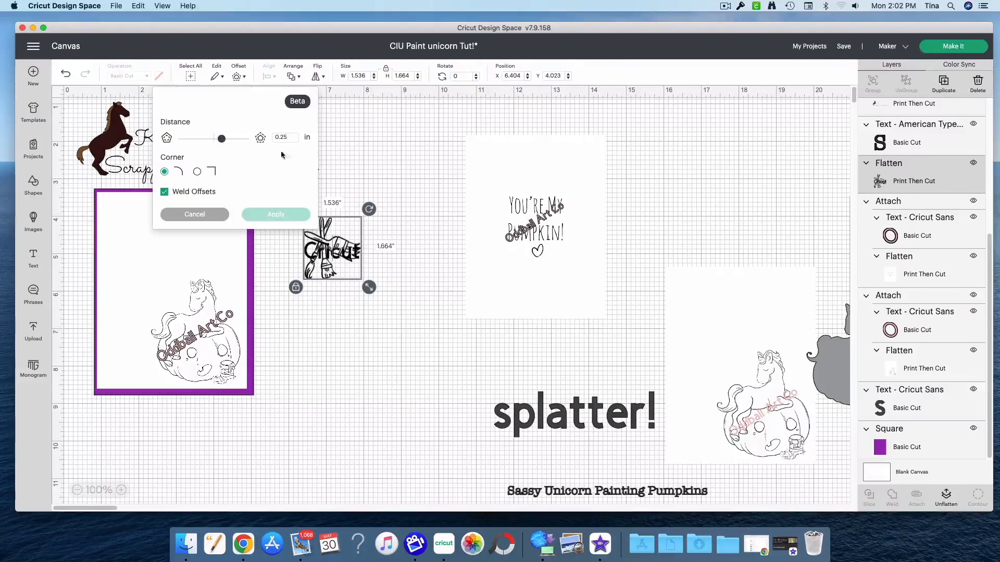
mouse_move(223, 149)
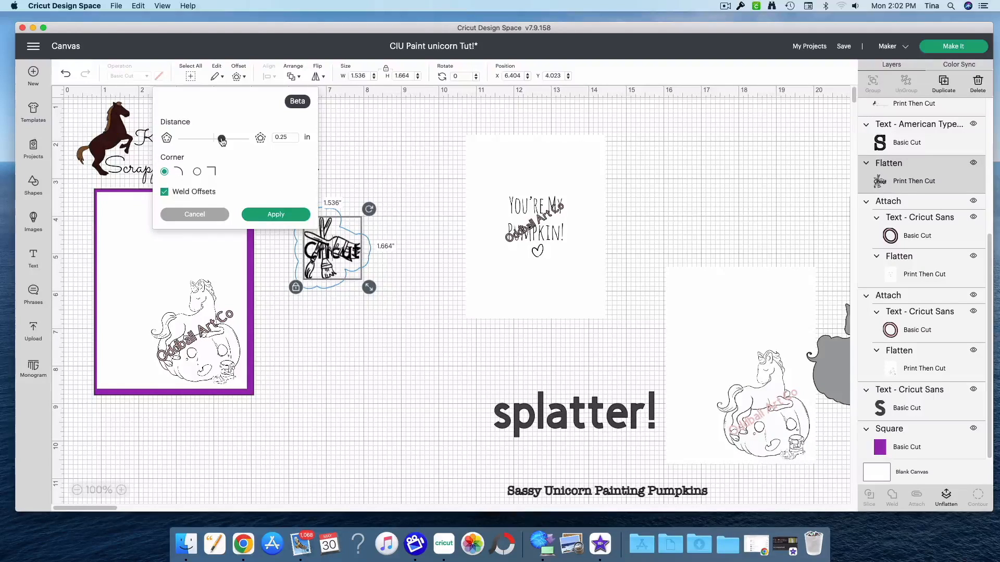
left_click_drag(221, 139, 188, 138)
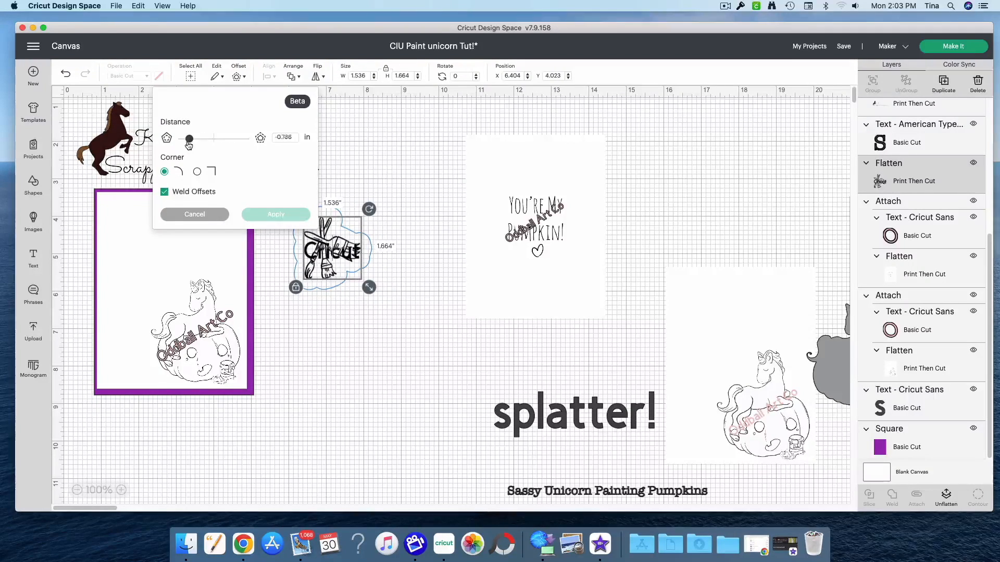
left_click_drag(188, 139, 200, 138)
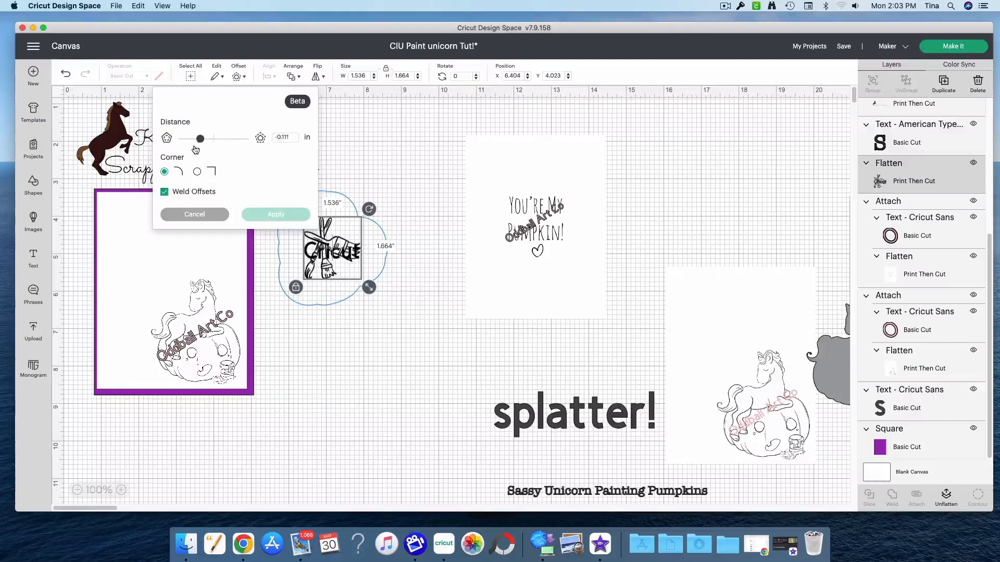
left_click_drag(200, 139, 191, 139)
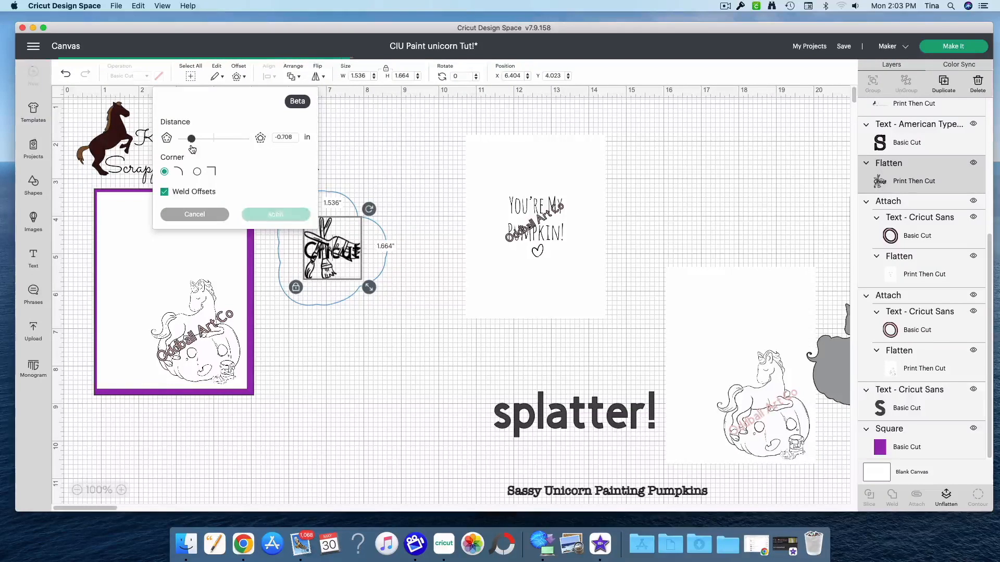
left_click_drag(191, 139, 219, 138)
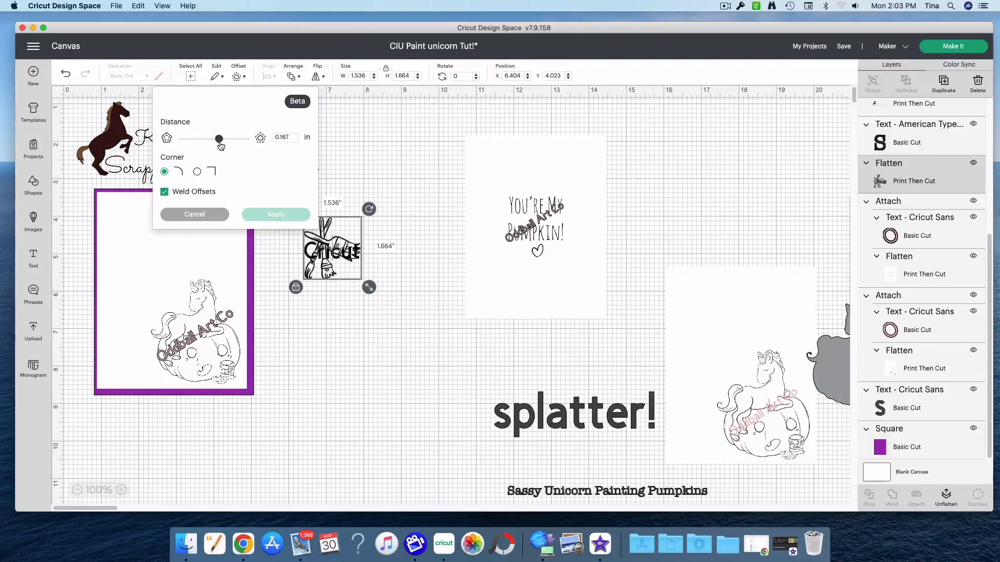
left_click_drag(219, 138, 216, 138)
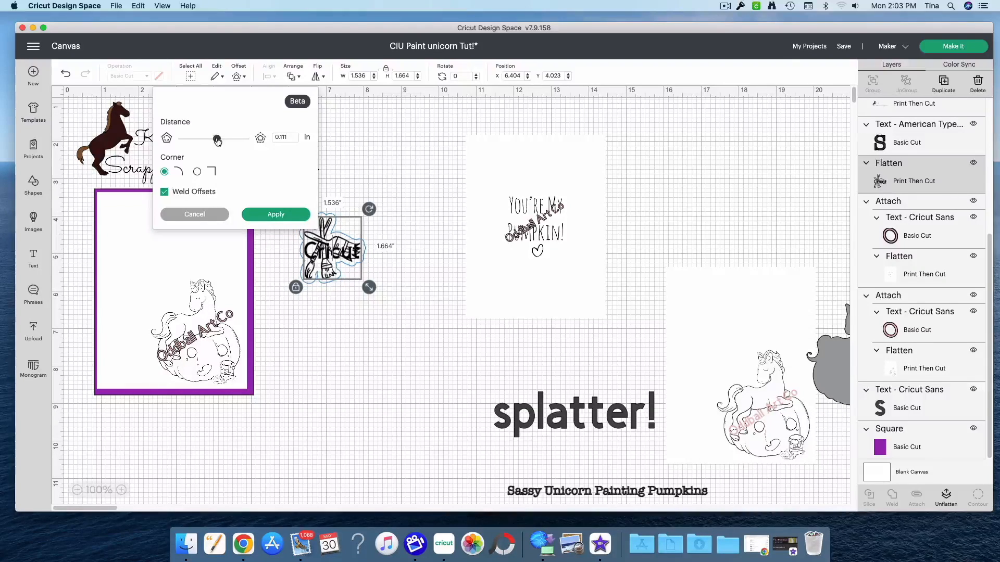
left_click_drag(219, 138, 217, 139)
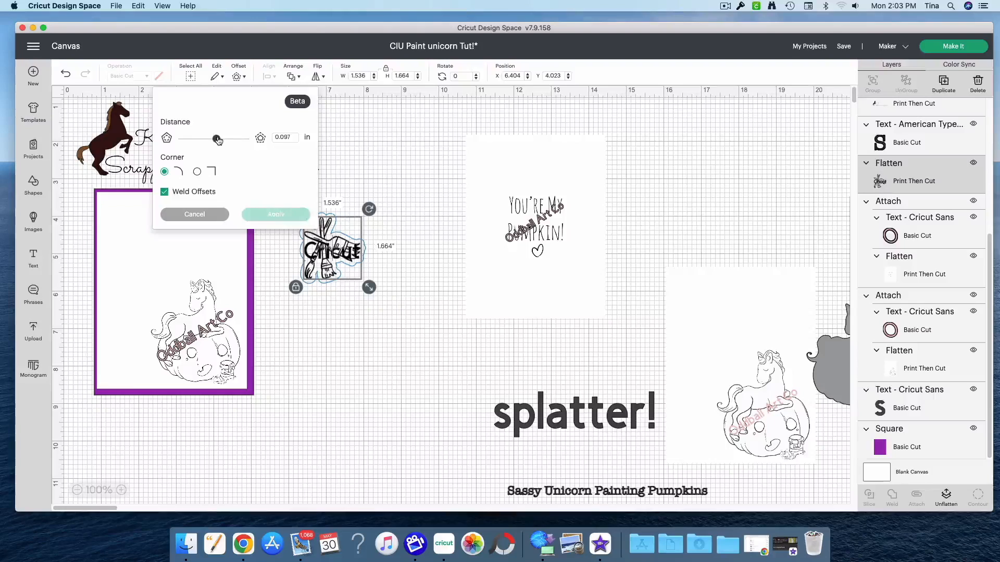
left_click_drag(219, 139, 215, 139)
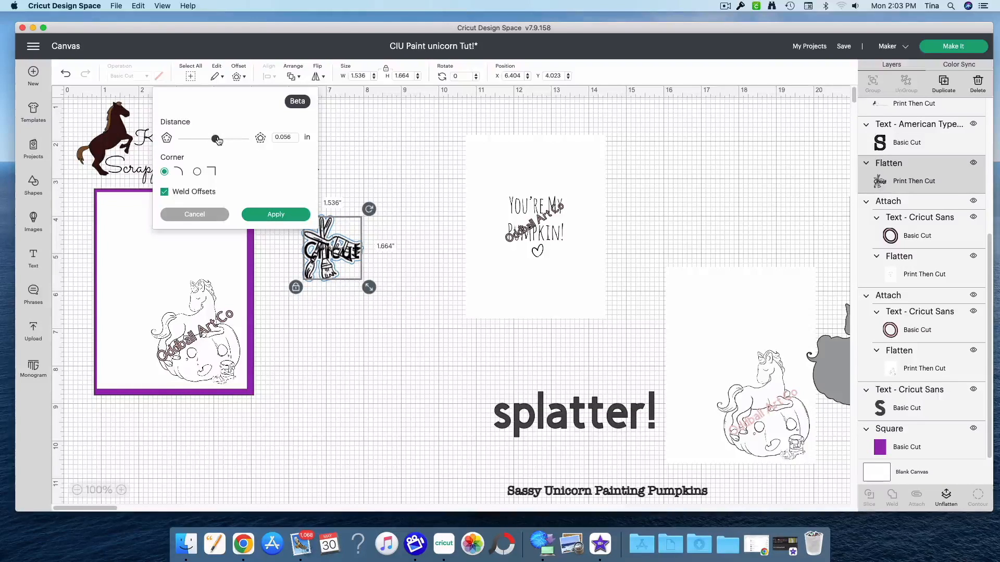
left_click_drag(218, 139, 214, 139)
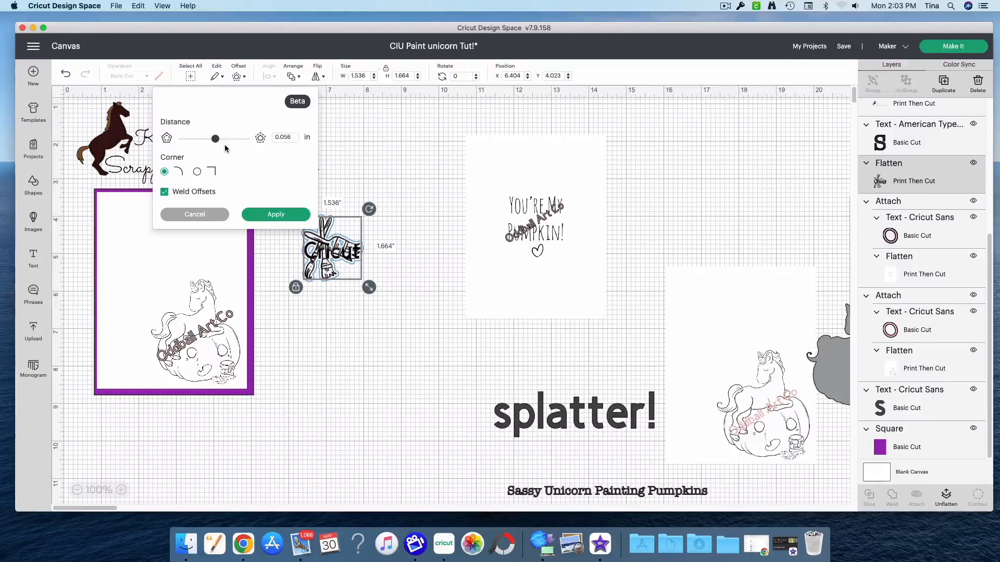
mouse_move(266, 160)
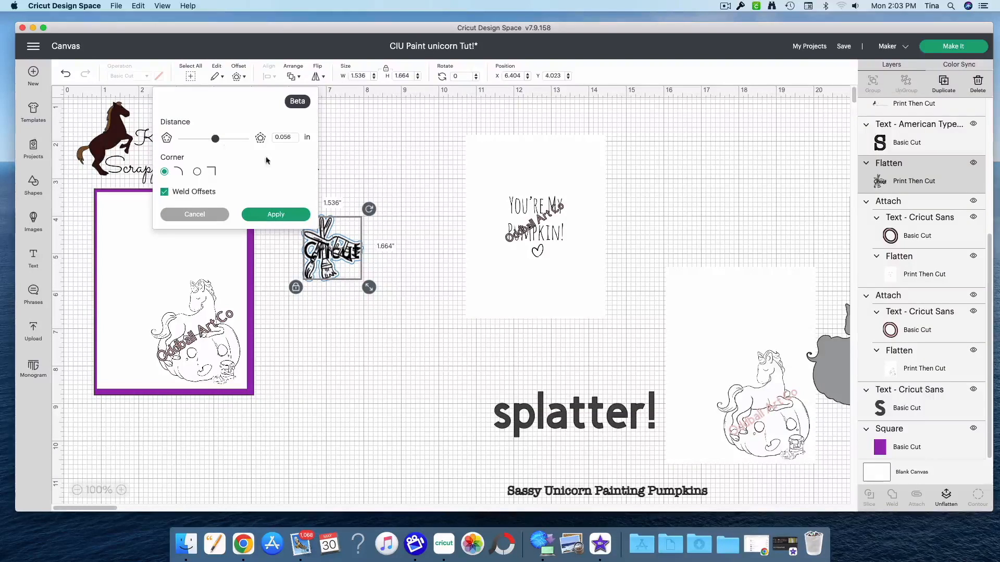
left_click(275, 214)
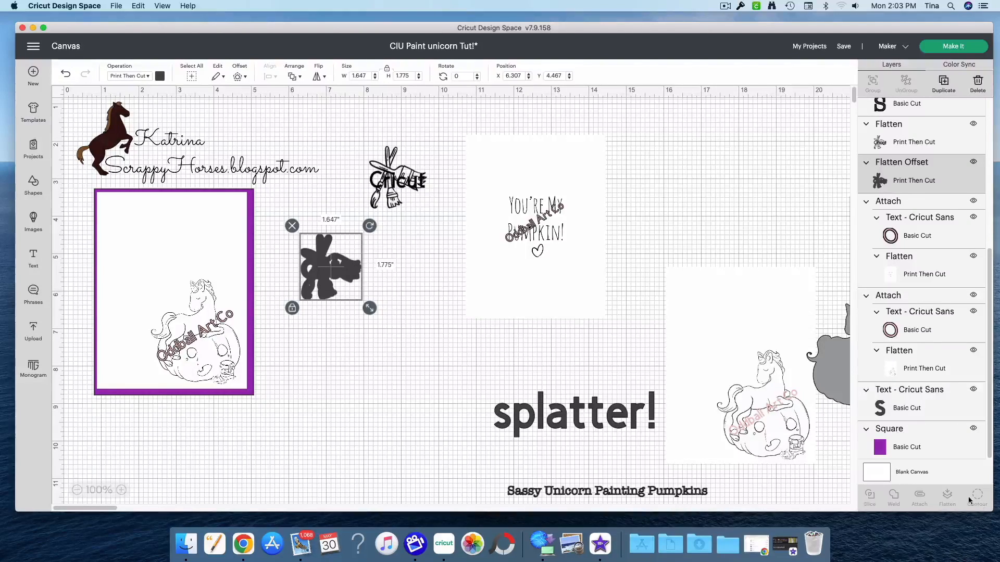
Change the Flatten Offset silhouette's operation to Cut > Basic.
left_click(158, 76)
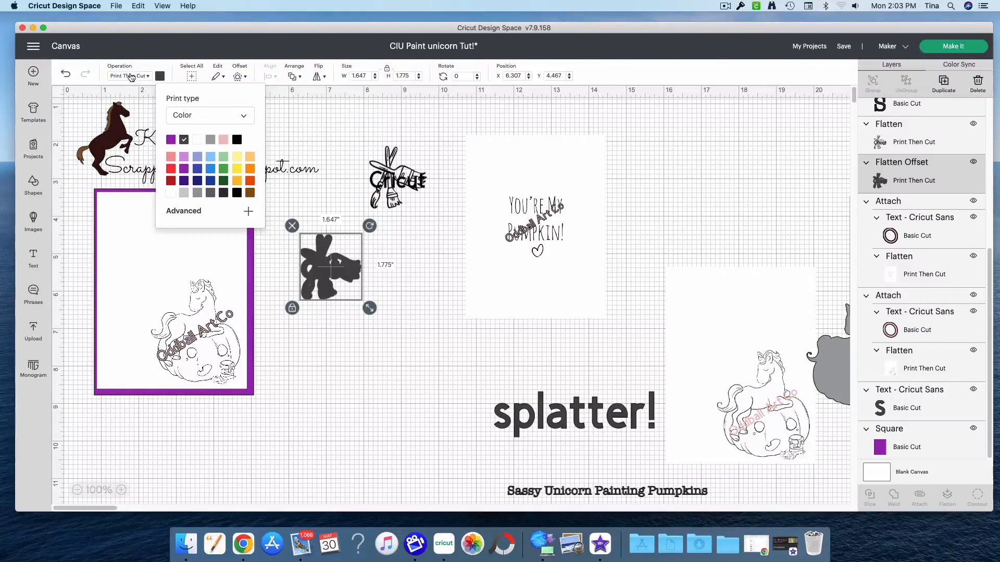
left_click(129, 76)
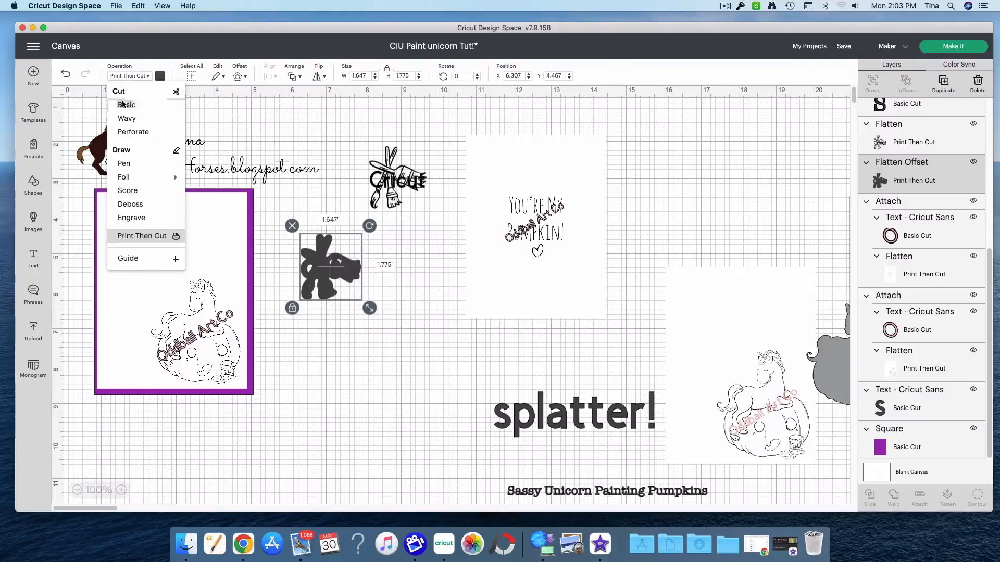
left_click(126, 104)
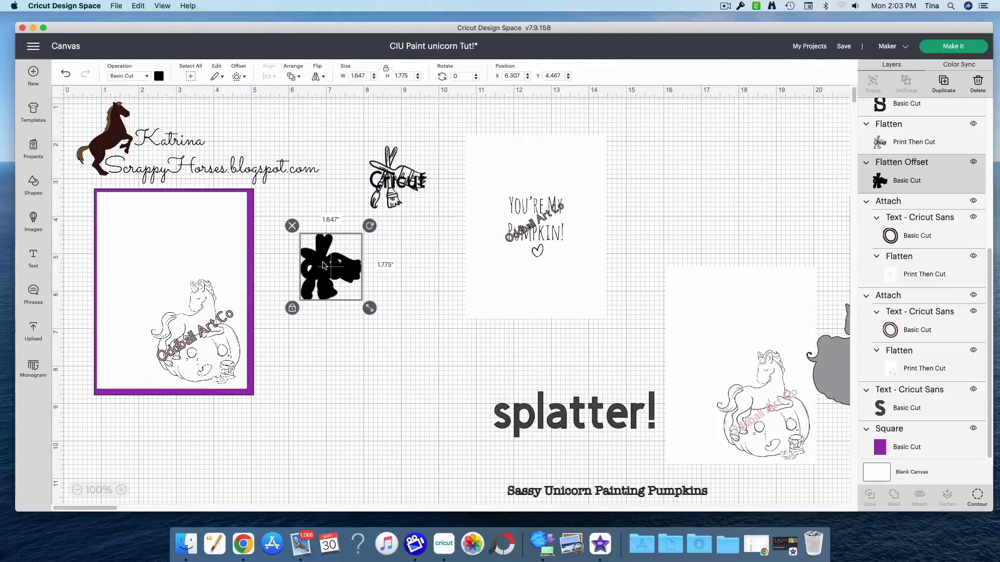
mouse_move(133, 73)
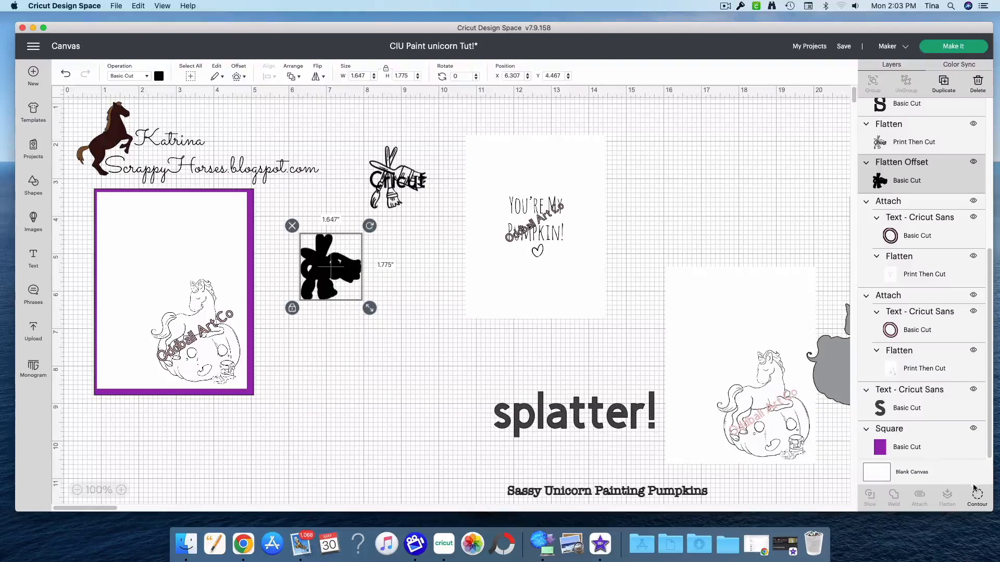
mouse_move(941, 475)
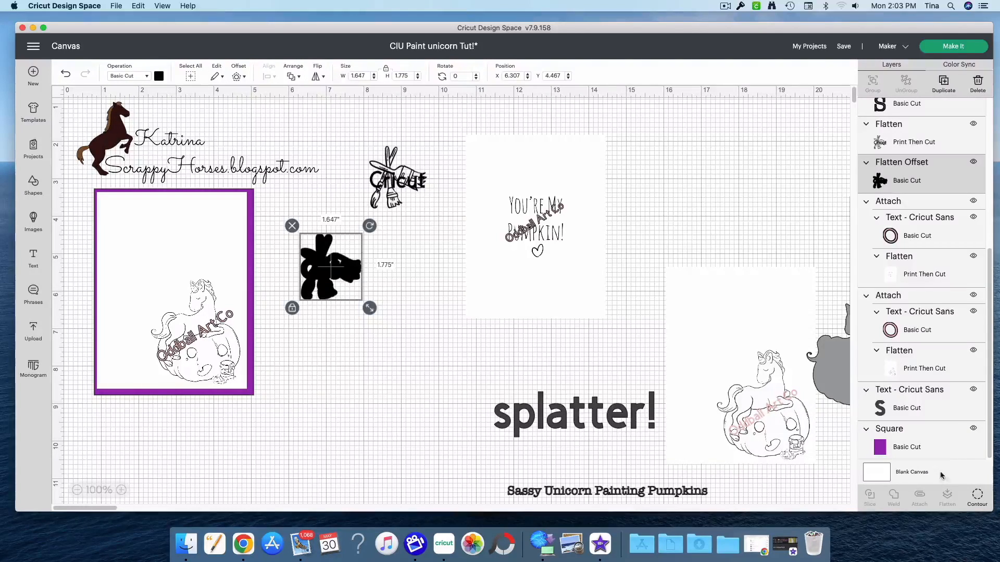
Hide all contours on the offset silhouette and bring the paintbrush sticker to front.
left_click(977, 496)
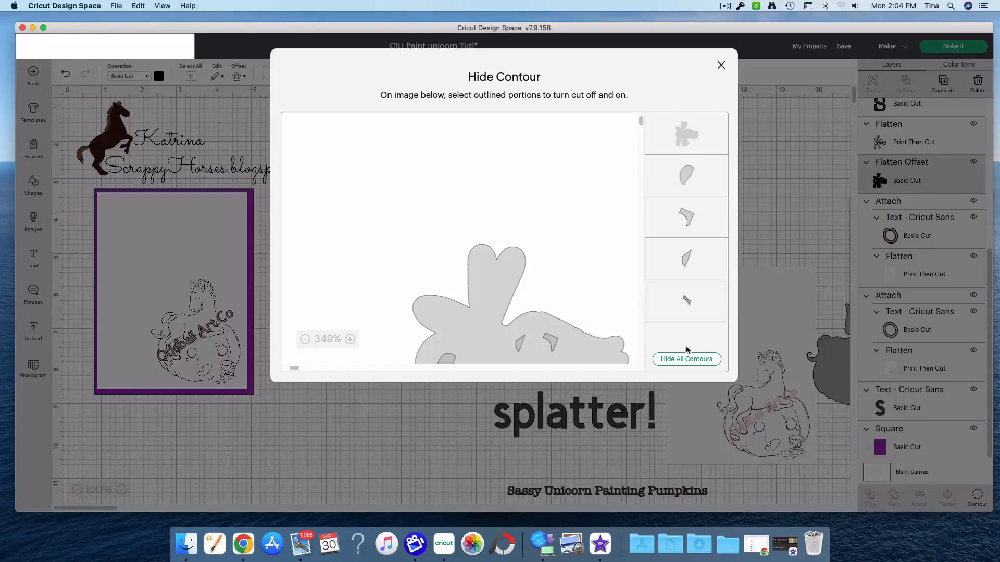
left_click(687, 358)
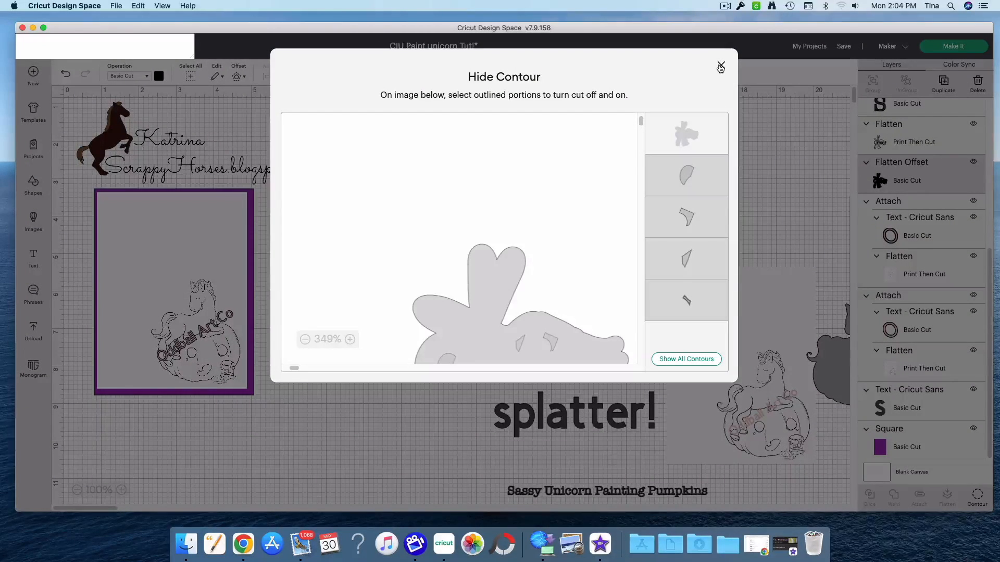
left_click(720, 66)
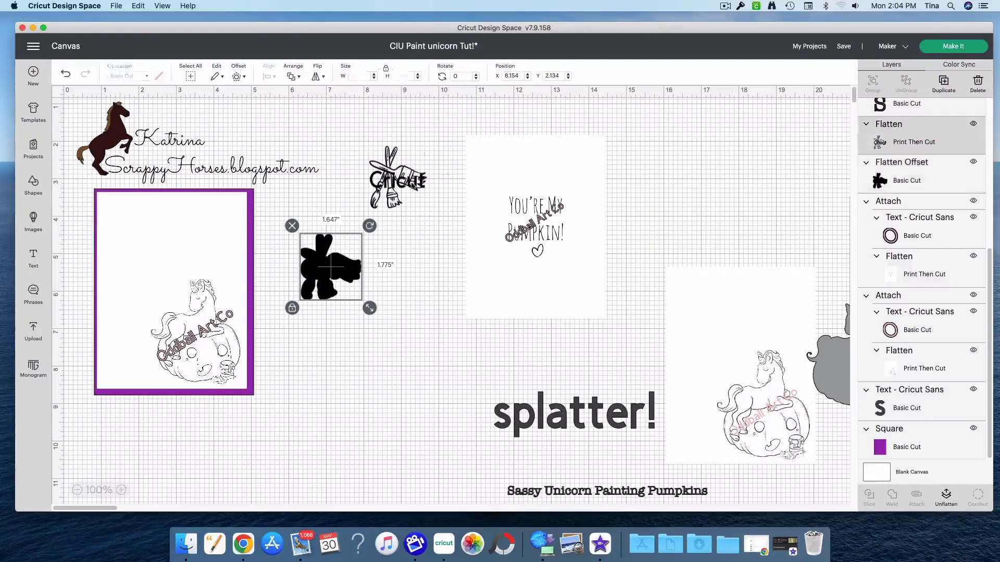
right_click(375, 196)
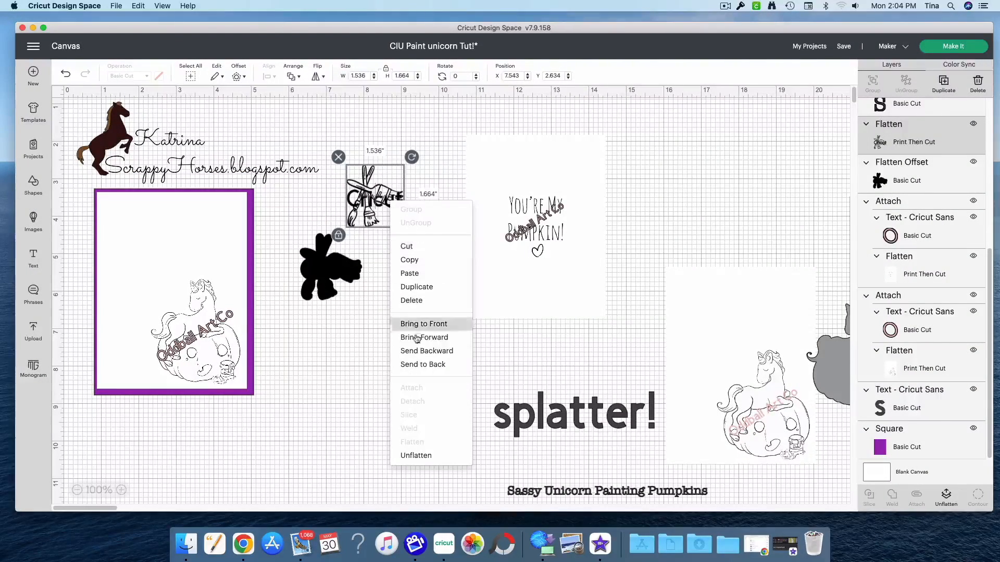
left_click(422, 323)
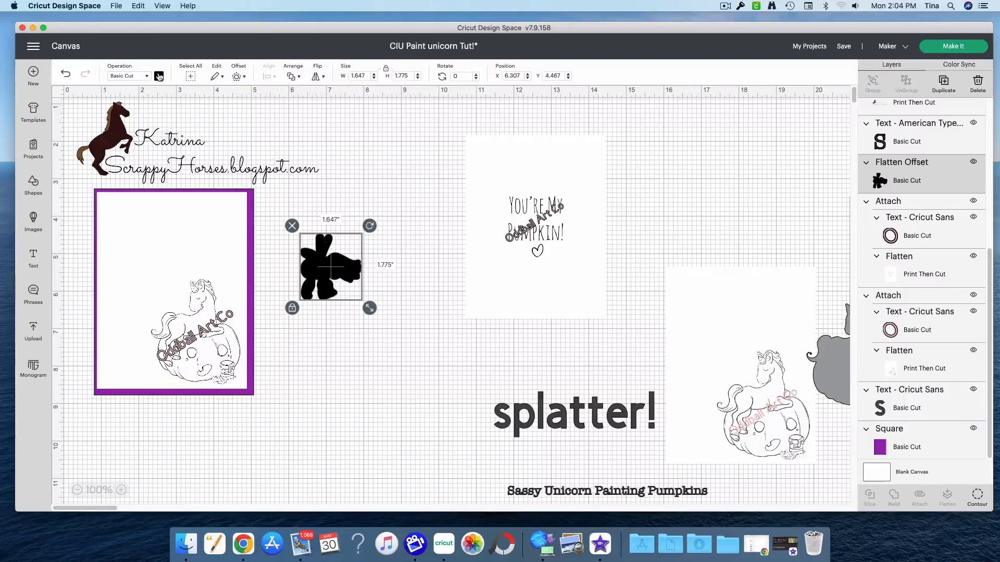
Select the sticker with its silhouette and drag them onto the unicorn card's top-left.
left_click(158, 76)
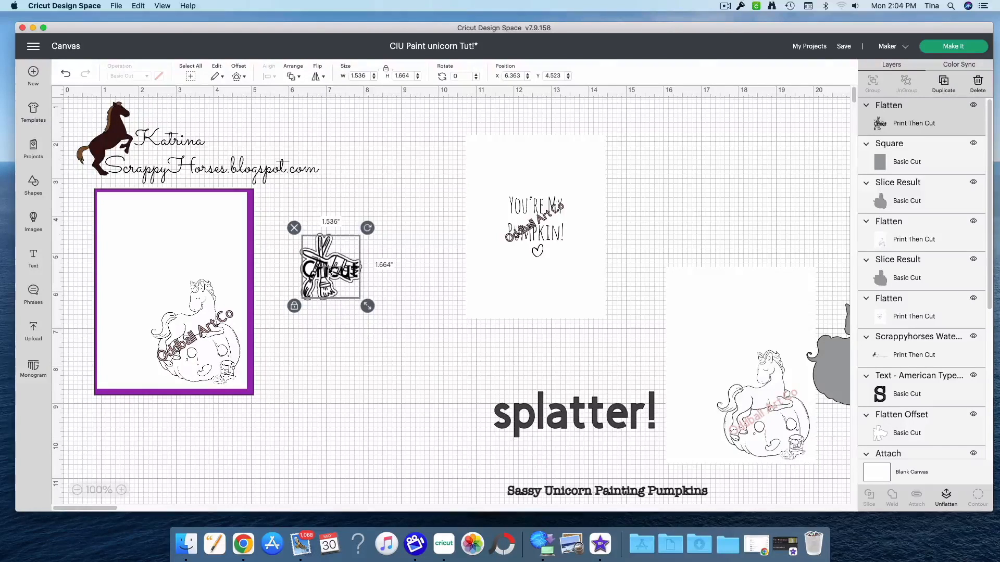
left_click(285, 224)
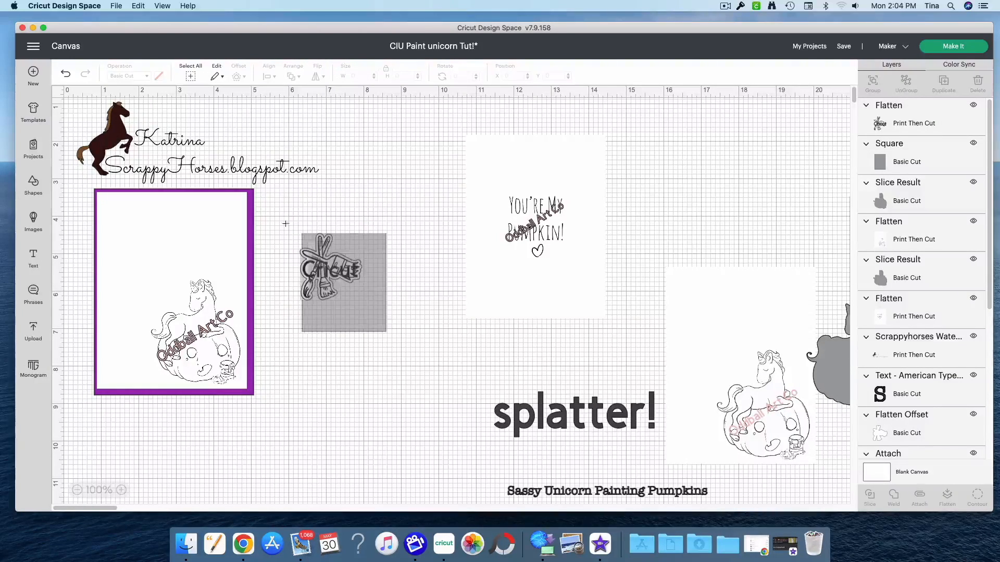
left_click(343, 281)
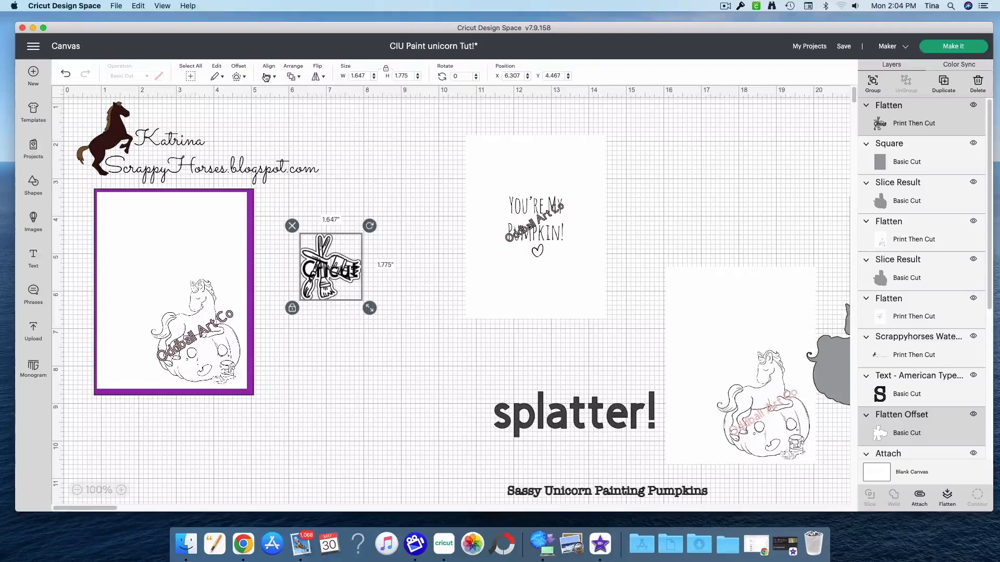
left_click(269, 75)
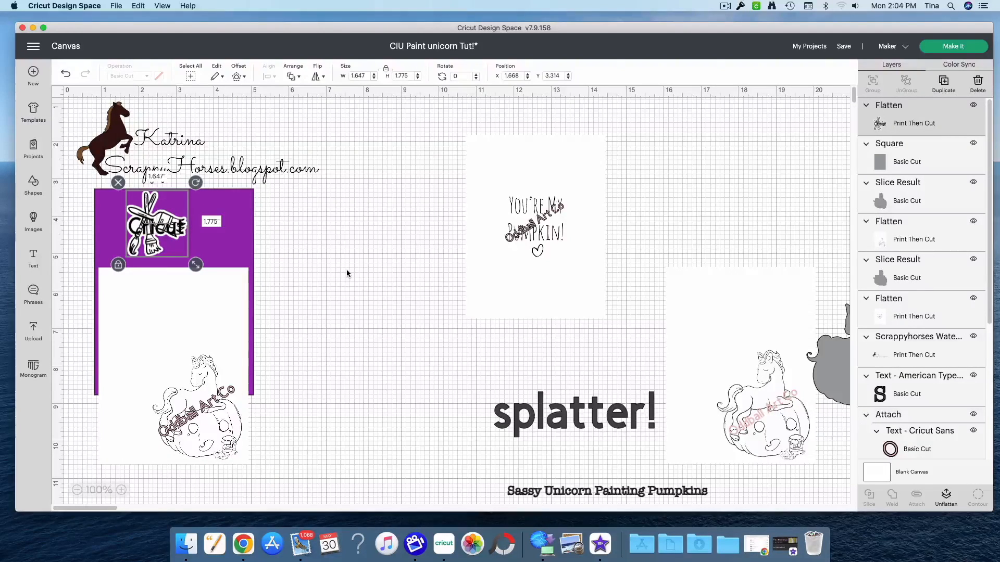
left_click_drag(156, 224, 139, 230)
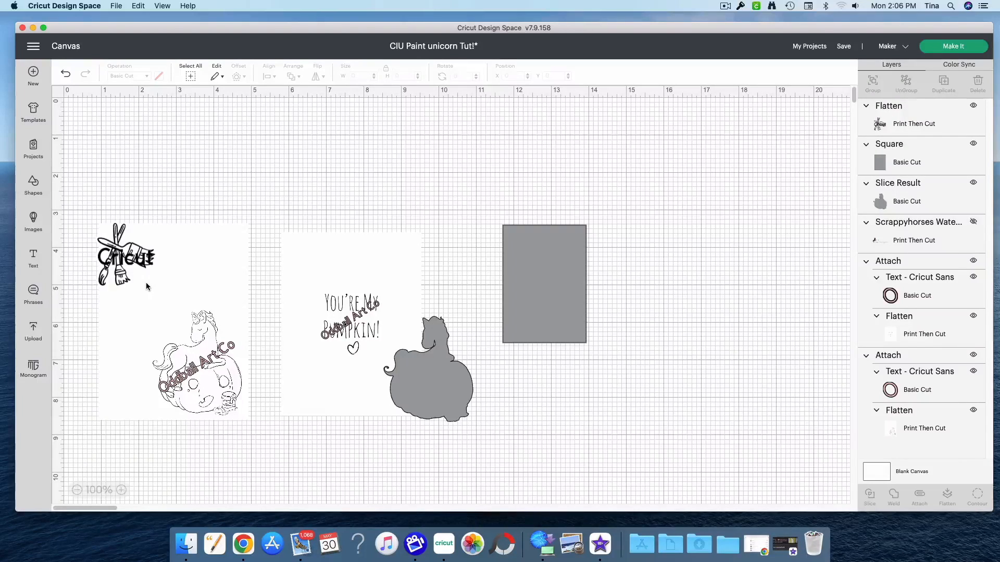
mouse_move(255, 231)
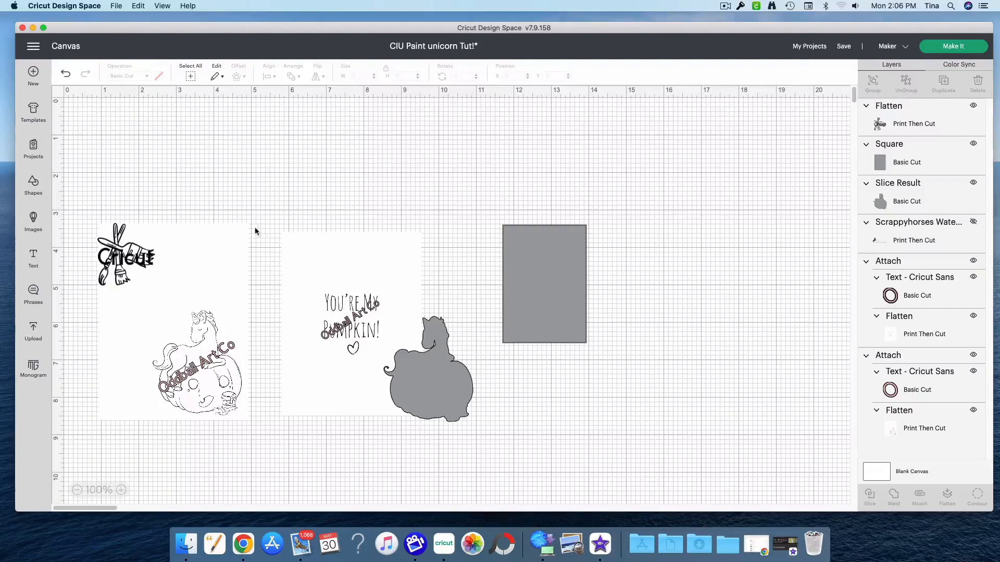
mouse_move(242, 184)
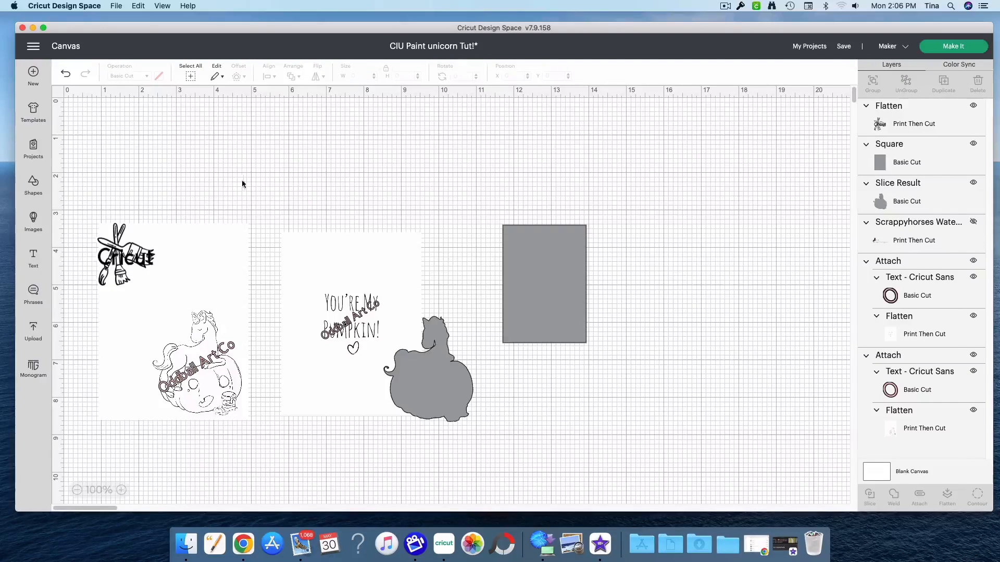
mouse_move(266, 397)
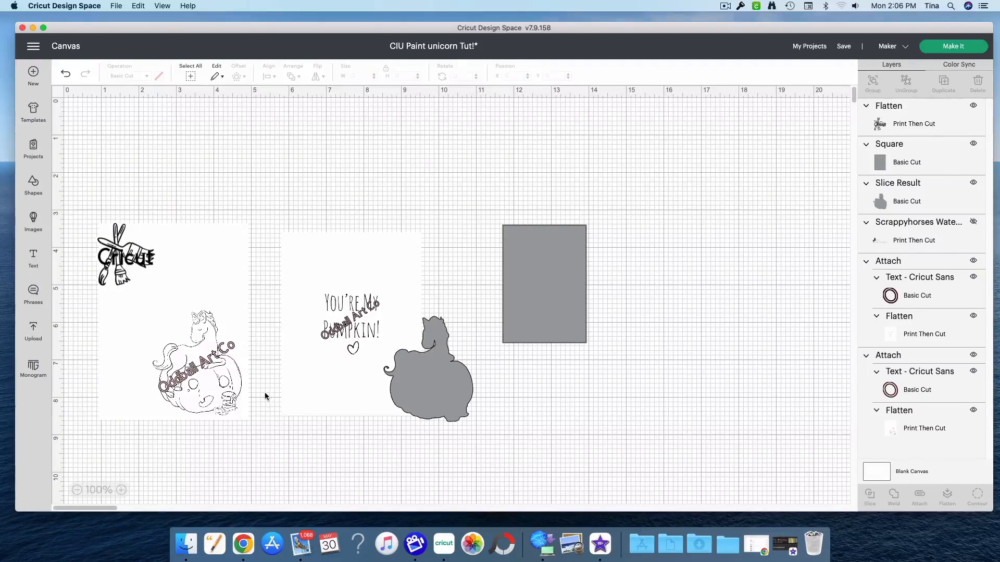
mouse_move(729, 342)
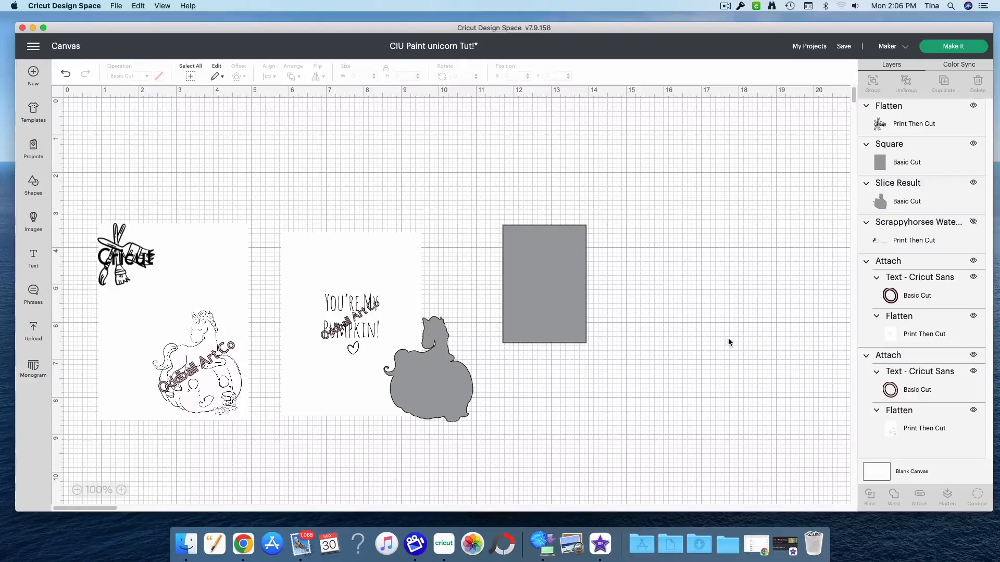
mouse_move(790, 286)
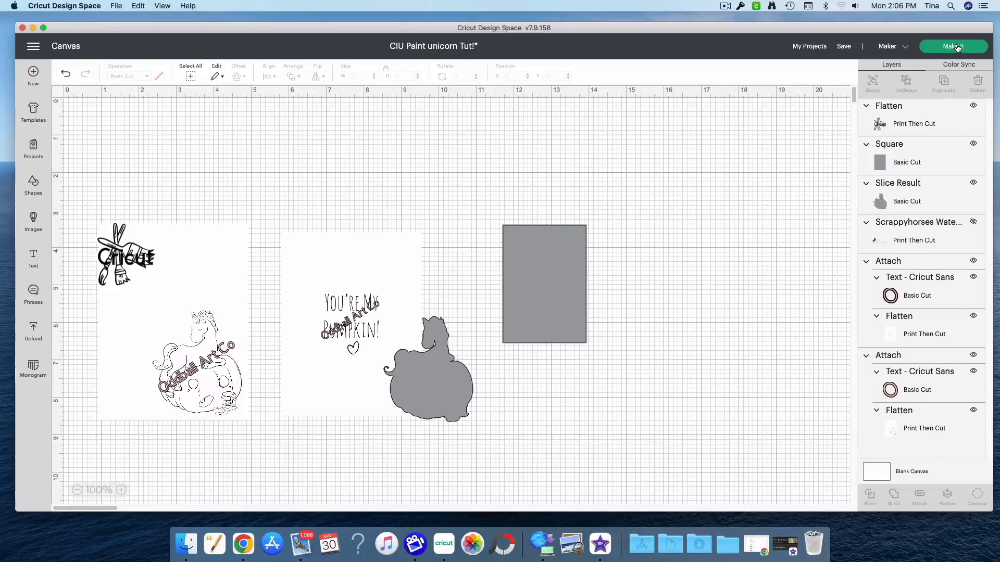
Choose On Mat loading and accept the two-mat layout to reach printing.
left_click(952, 46)
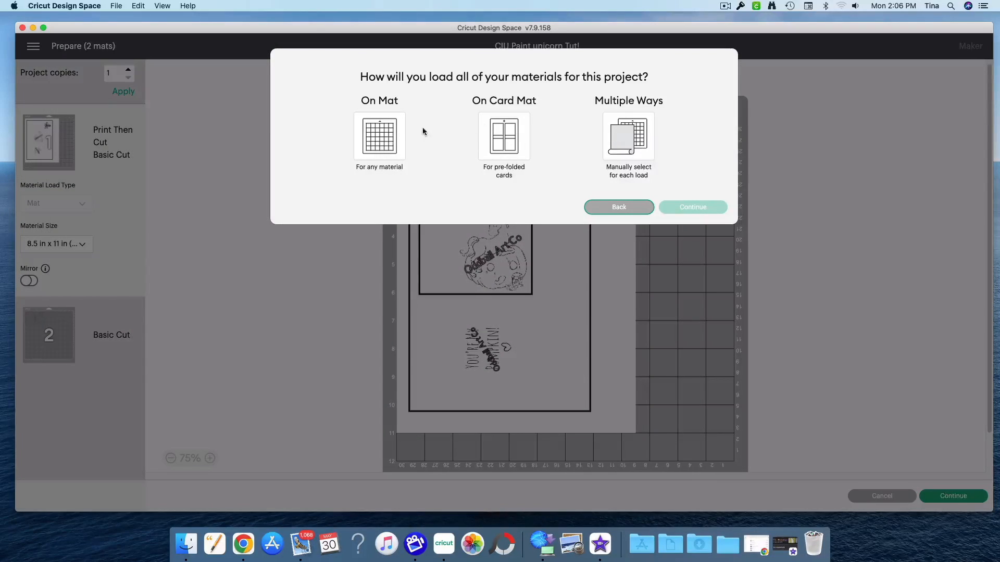
left_click(379, 136)
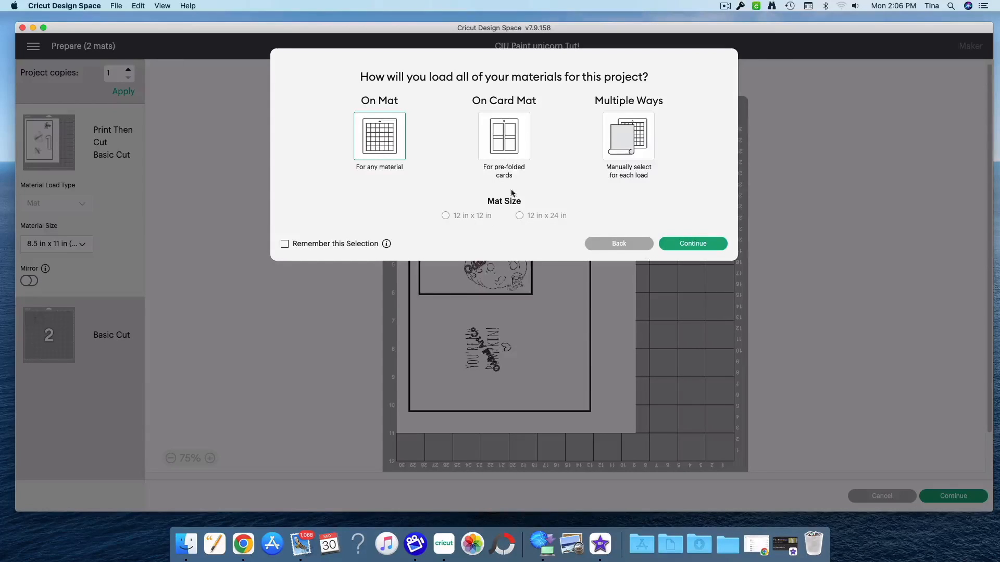
left_click(692, 244)
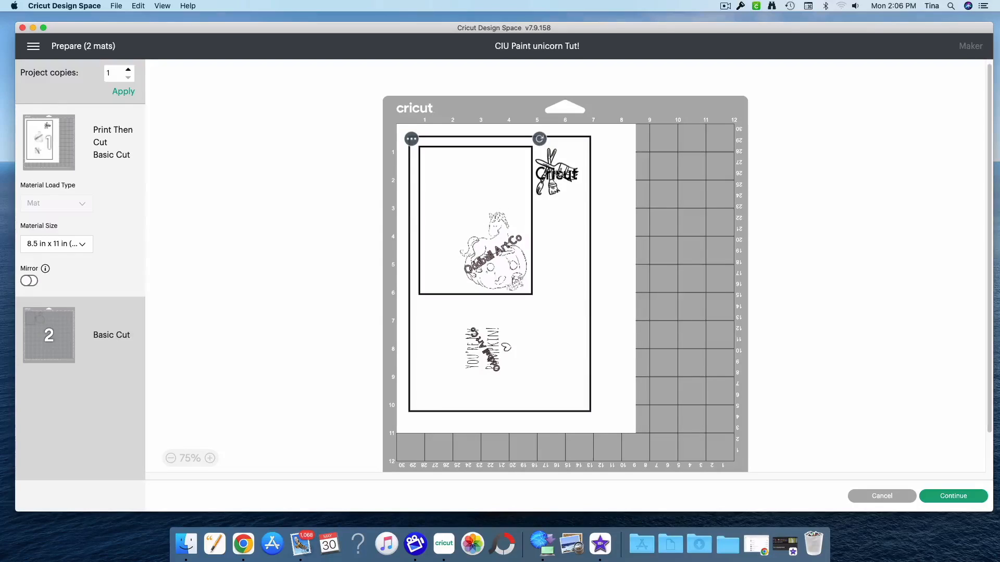
mouse_move(955, 477)
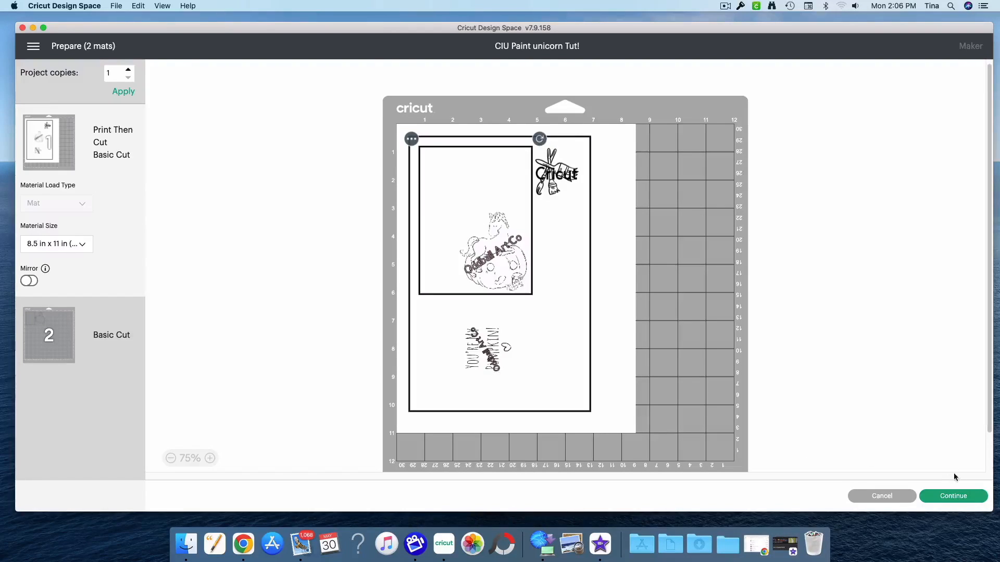
left_click(952, 496)
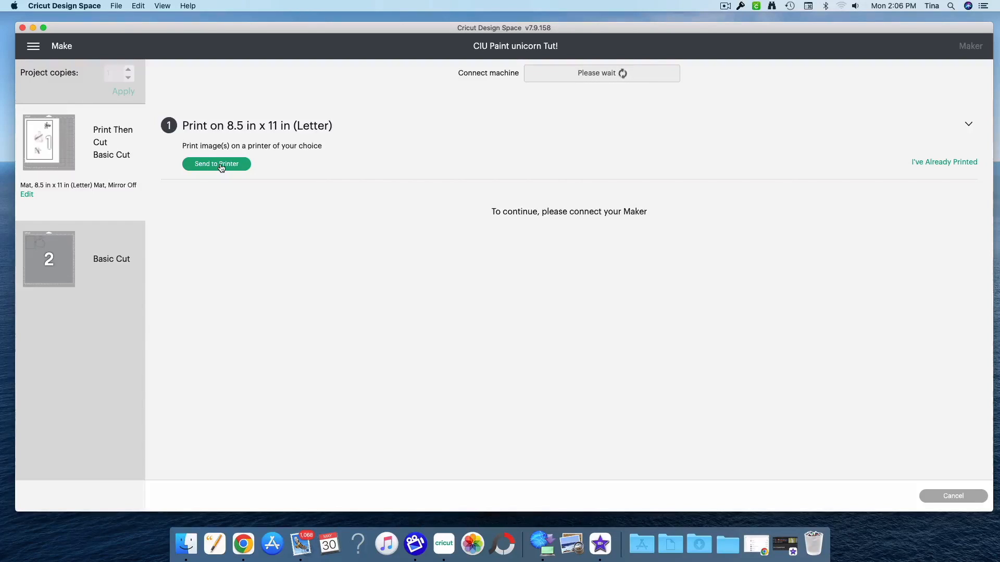
Print the sheet with the card pieces and paintbrush sticker.
left_click(216, 164)
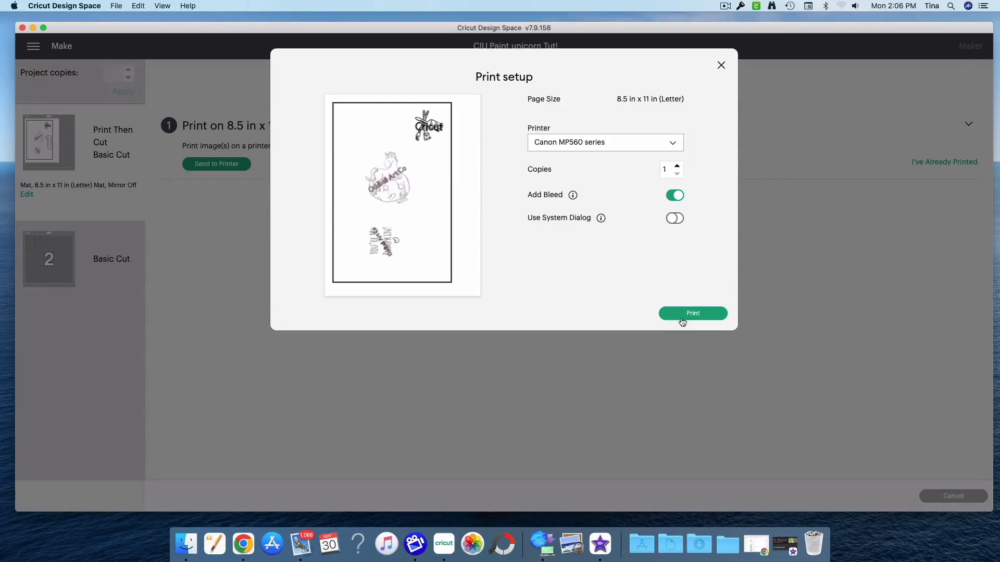
left_click(693, 312)
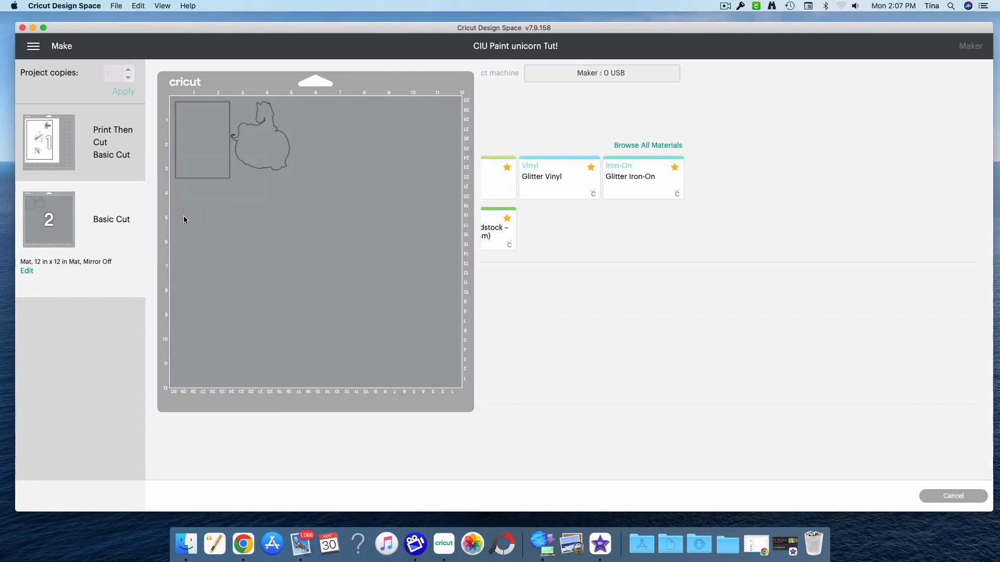
mouse_move(41, 204)
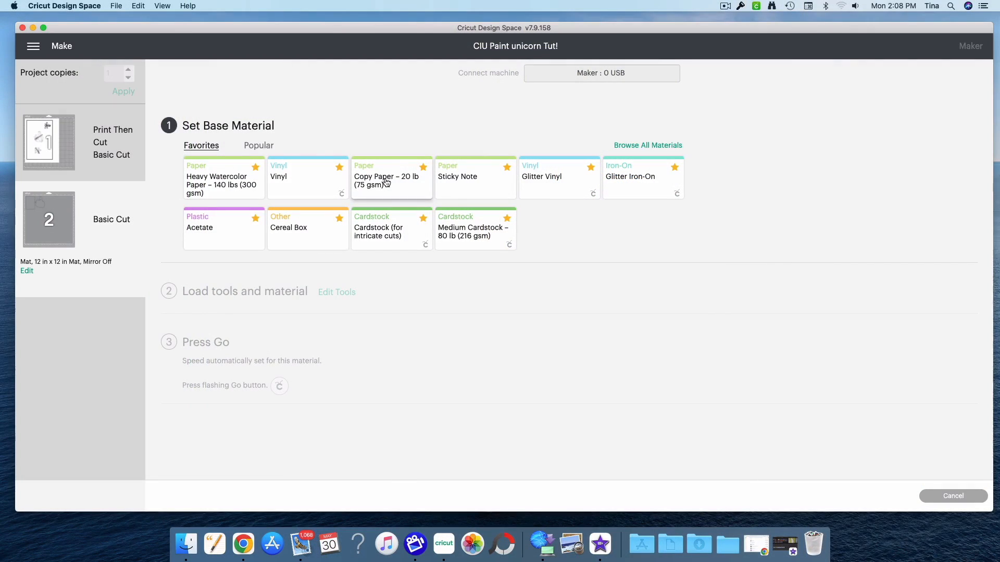
mouse_move(458, 189)
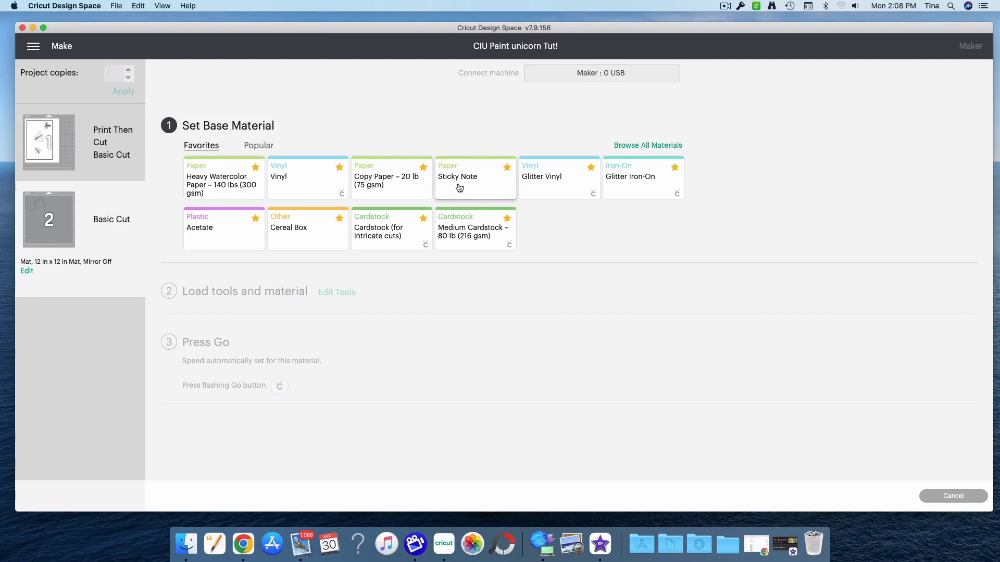
mouse_move(405, 181)
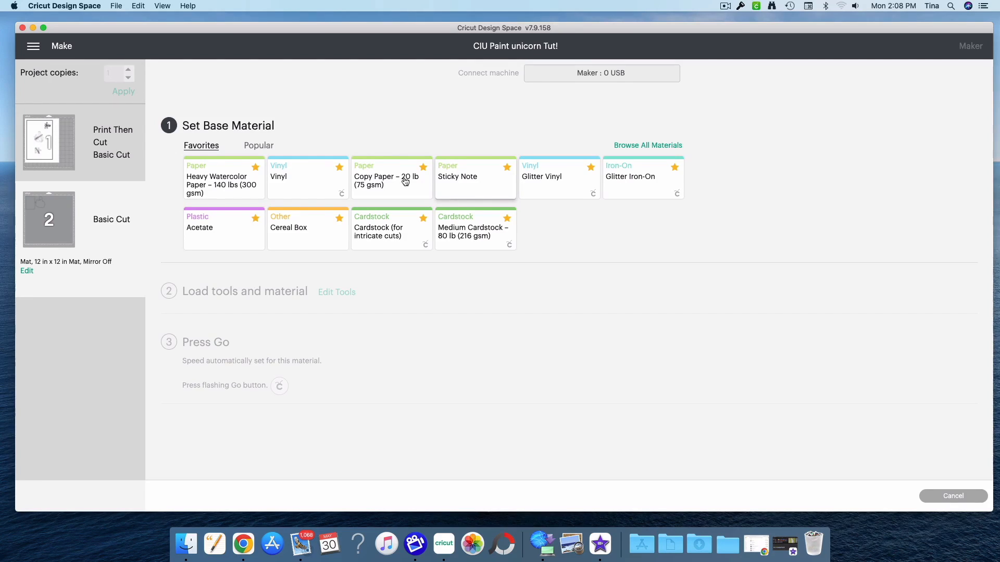
mouse_move(610, 152)
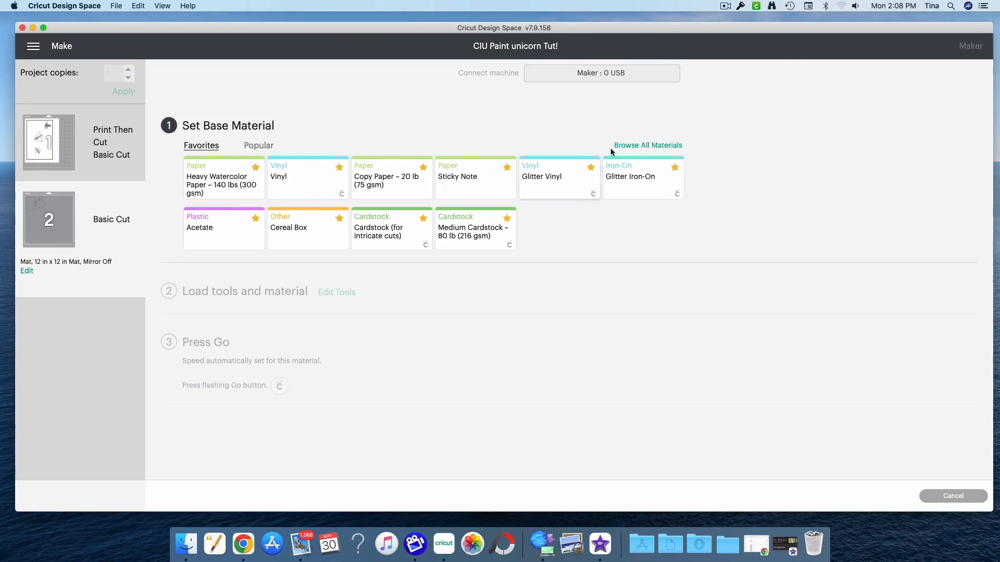
Browse All Materials for mat 2's base material.
left_click(648, 145)
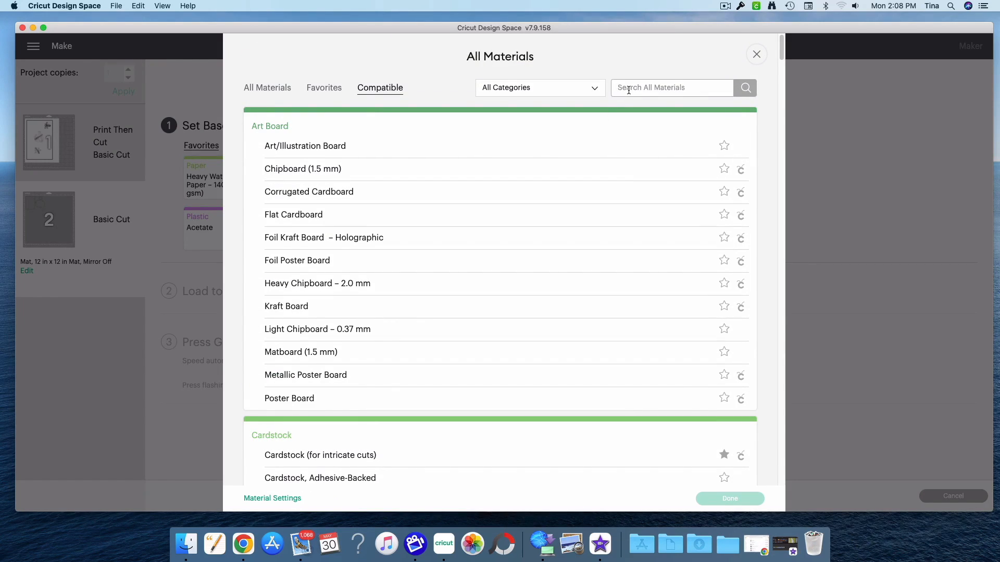
Search materials for 'sticky note' and set Sticky Note as mat 2's material.
type("sticky")
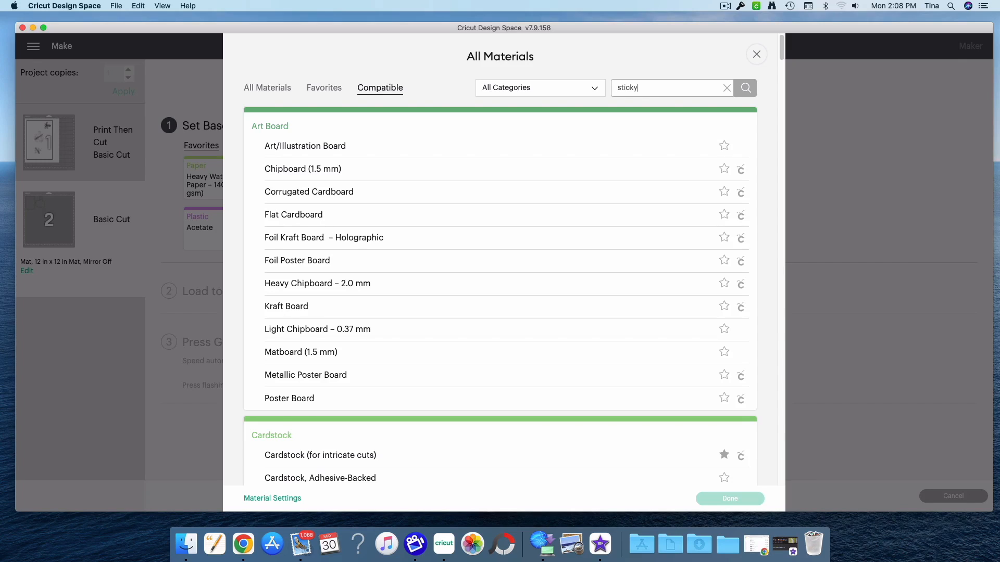
type("note")
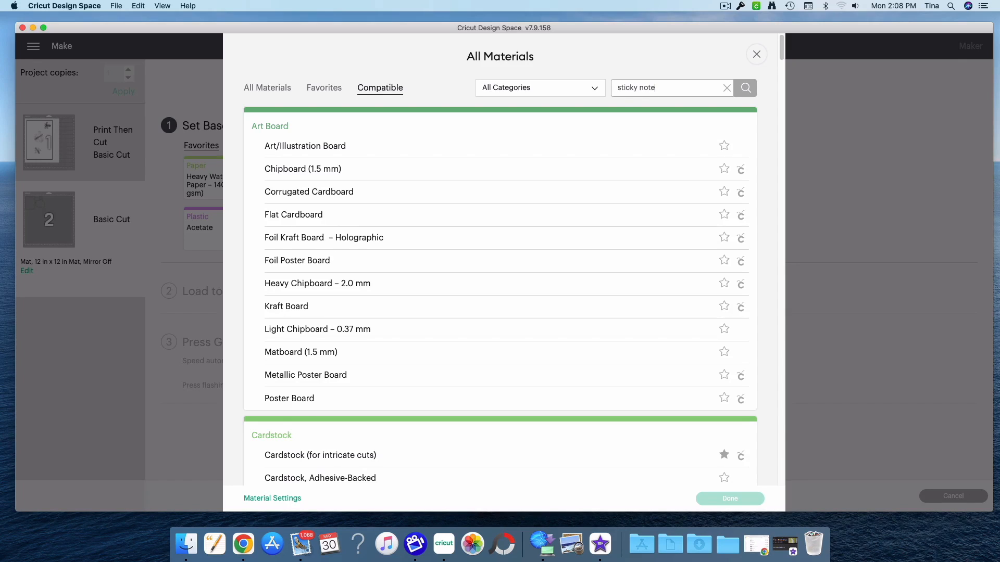
left_click(745, 88)
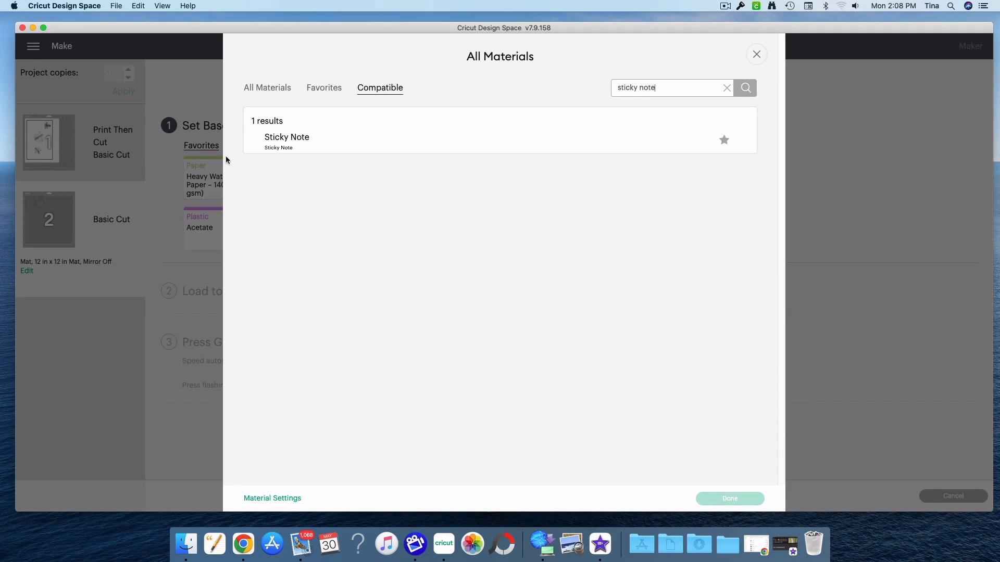
left_click(286, 137)
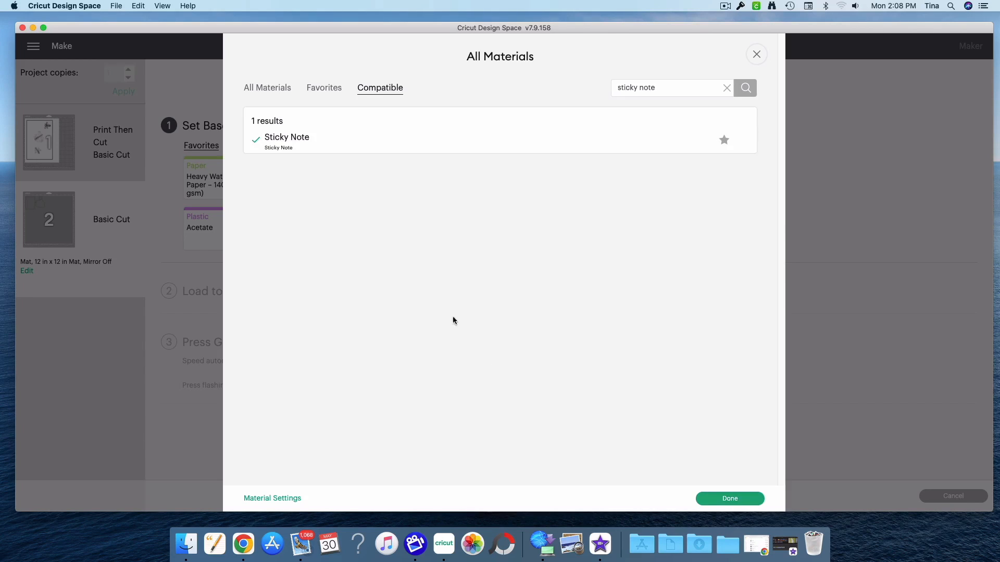
left_click(729, 499)
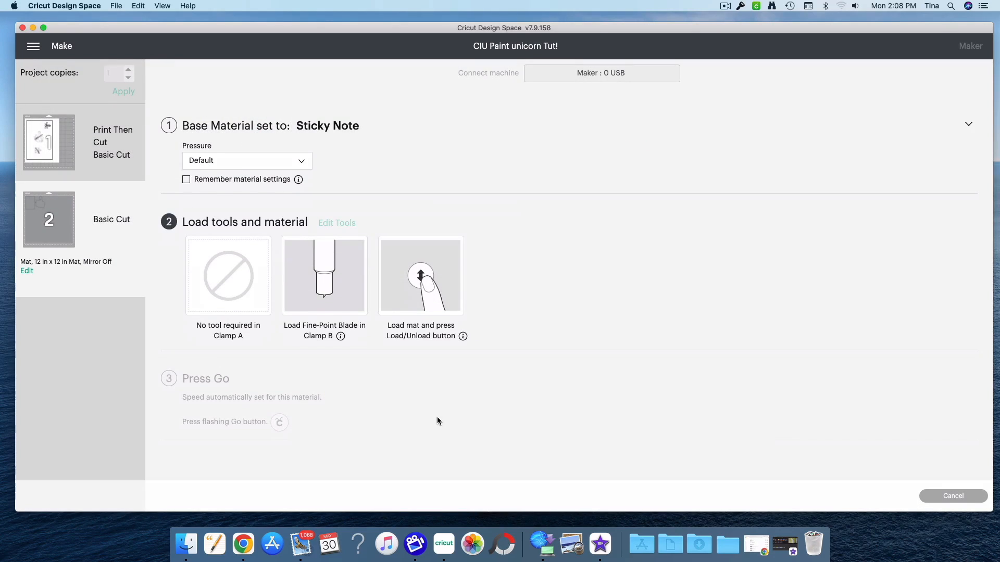
mouse_move(770, 374)
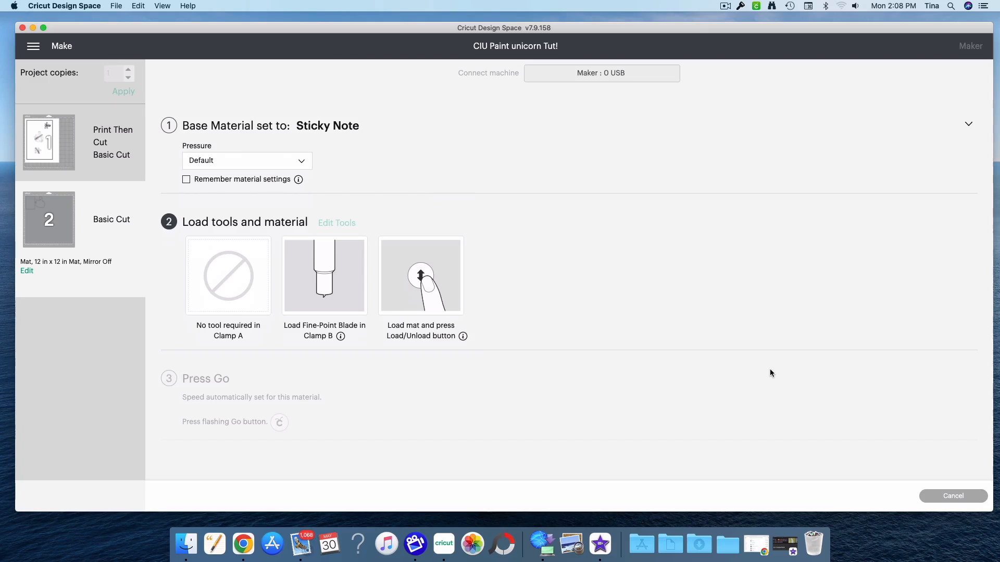